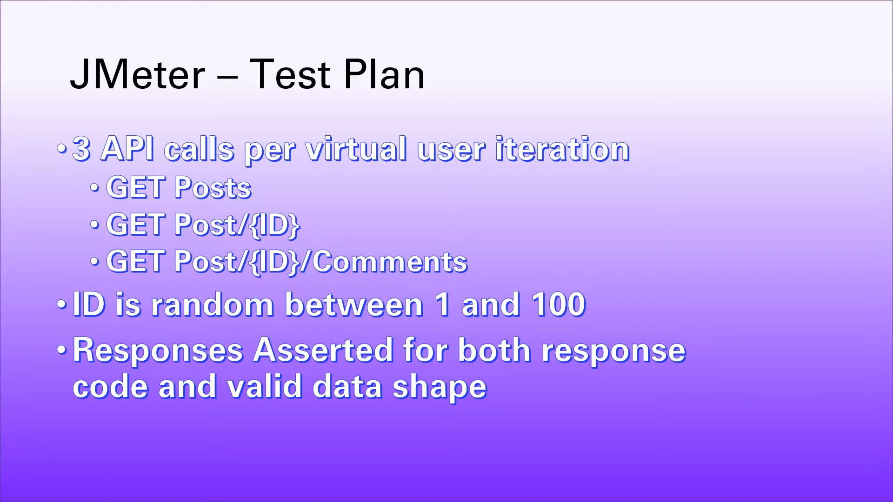
Step: Switch to comments.json and scroll to comments 3–5, each belonging to post 1
click(497, 491)
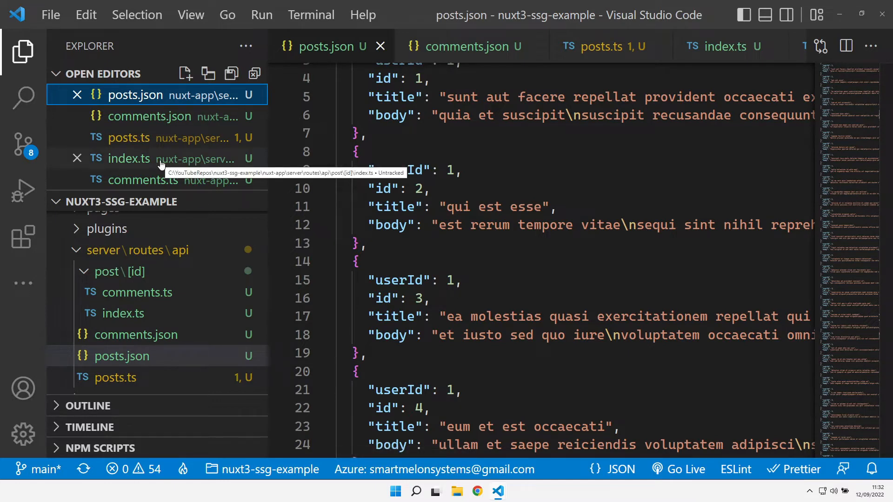
mouse_move(96, 201)
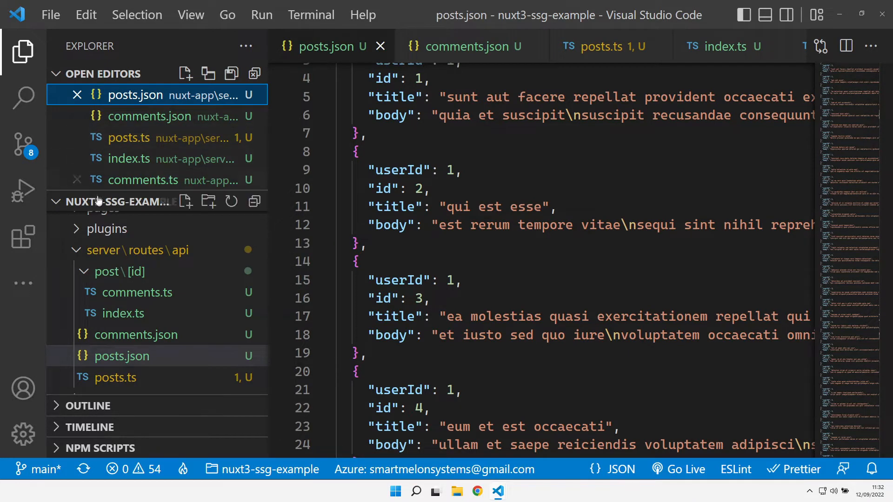
mouse_move(140, 165)
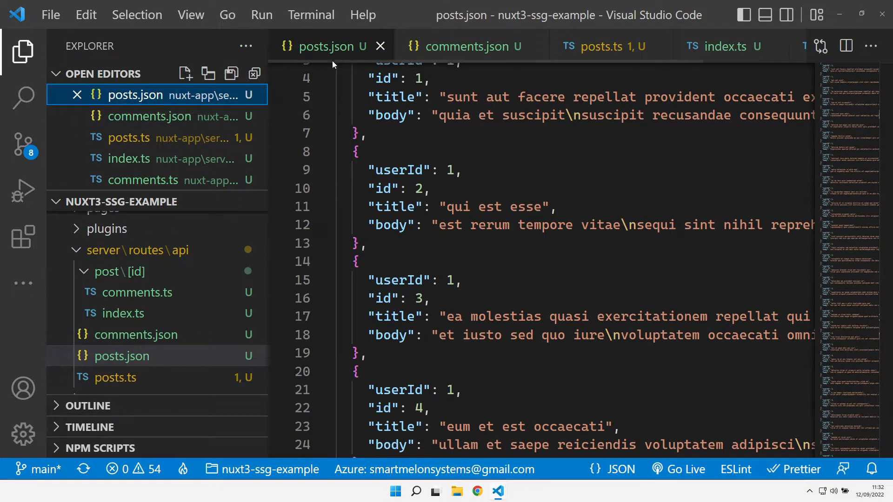
mouse_move(137, 100)
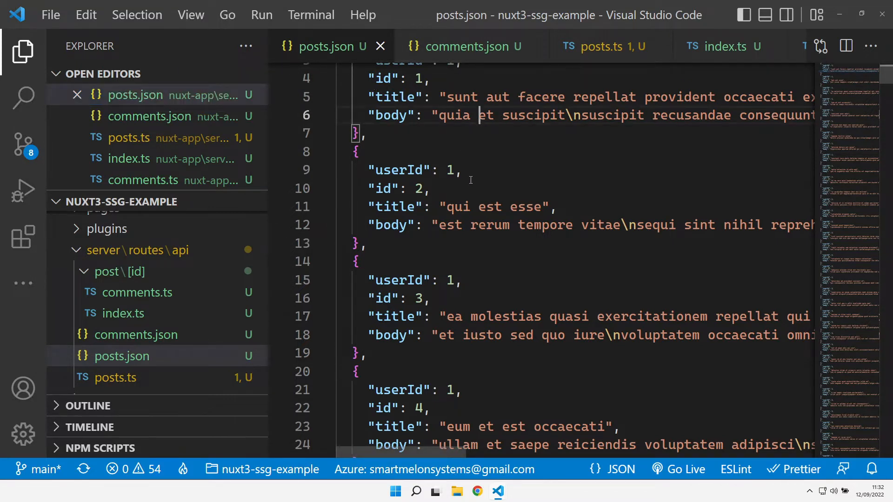
scroll(down, 3)
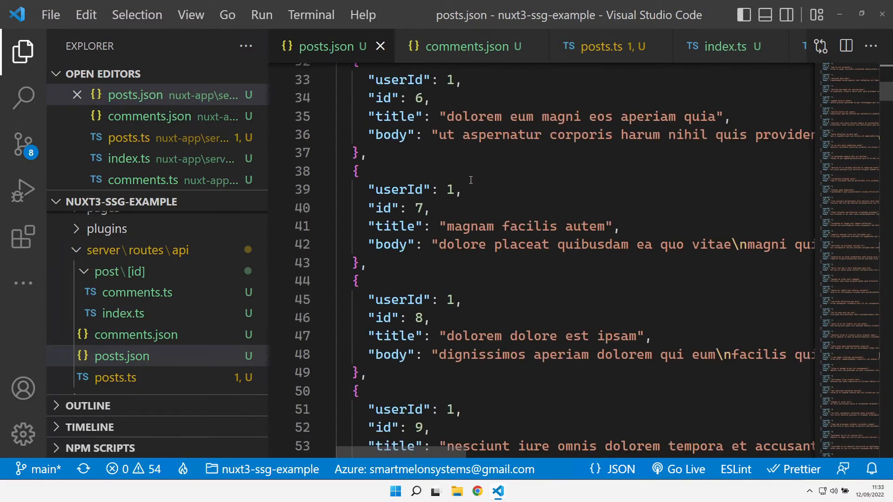
scroll(down, 3)
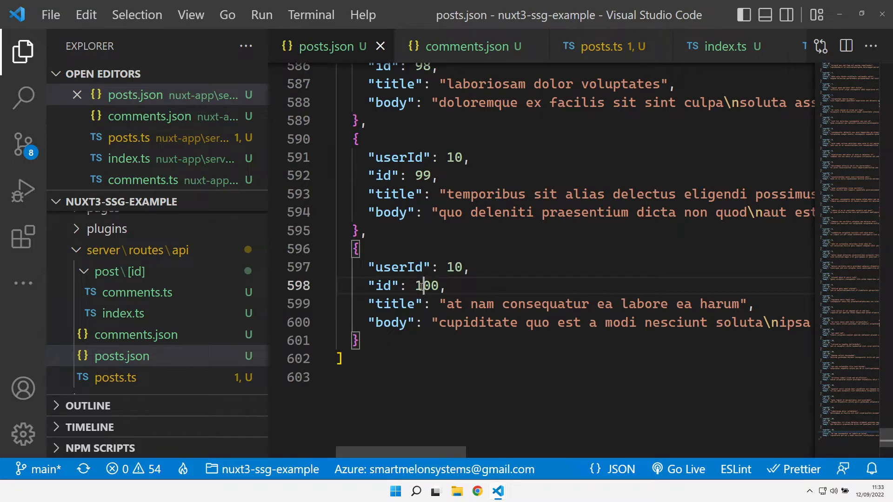
mouse_move(458, 46)
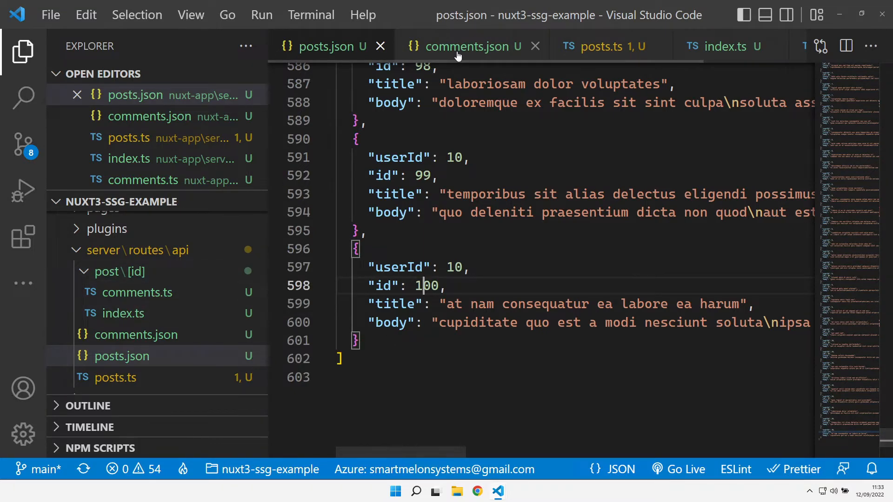
click(462, 46)
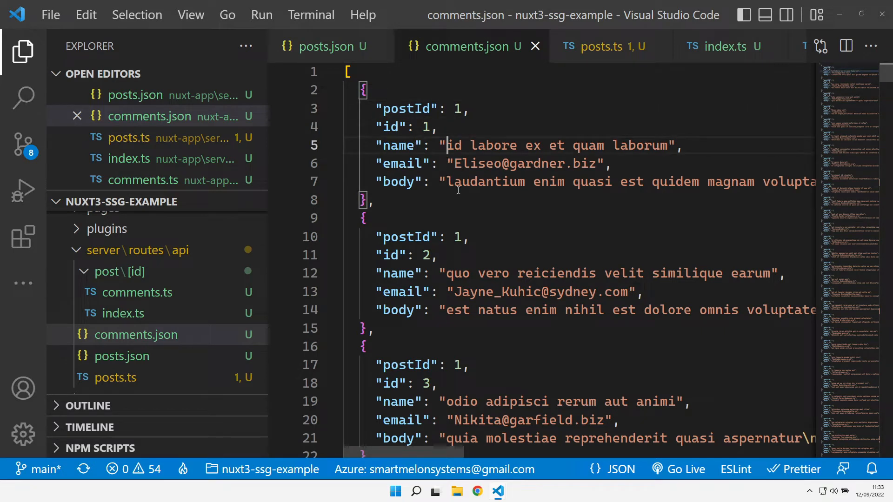
click(460, 126)
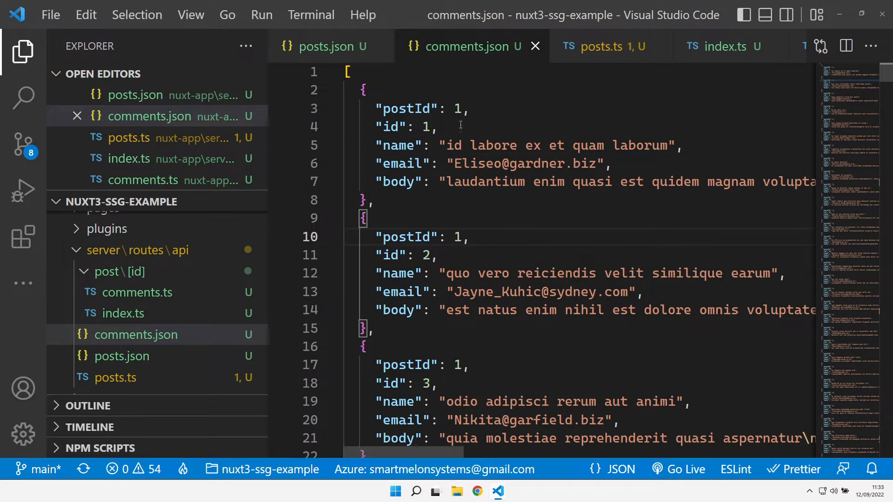
click(422, 255)
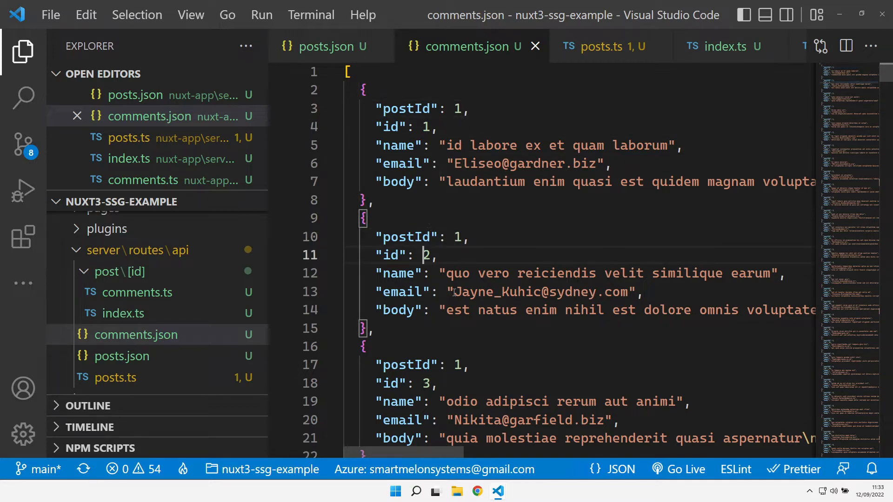
scroll(down, 3)
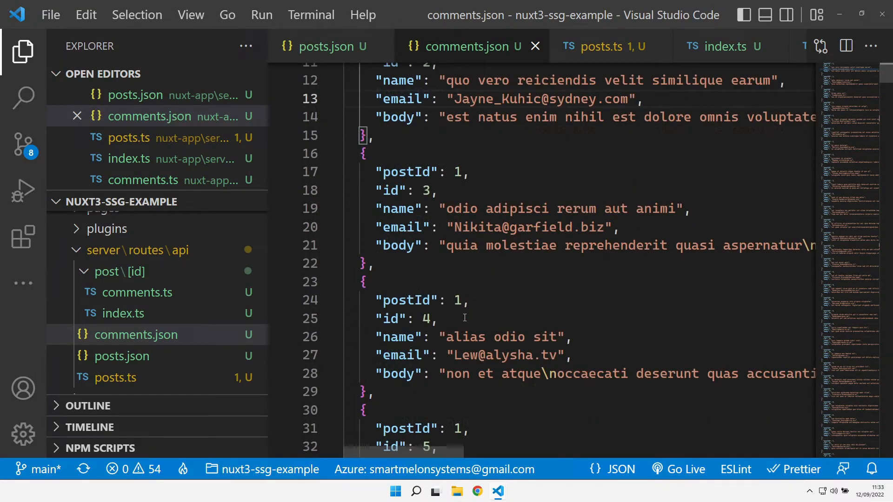
scroll(down, 3)
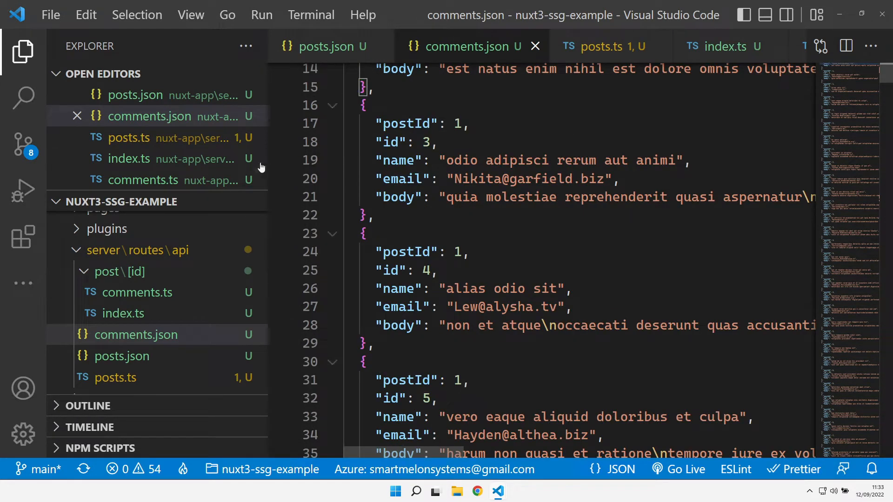
mouse_move(635, 96)
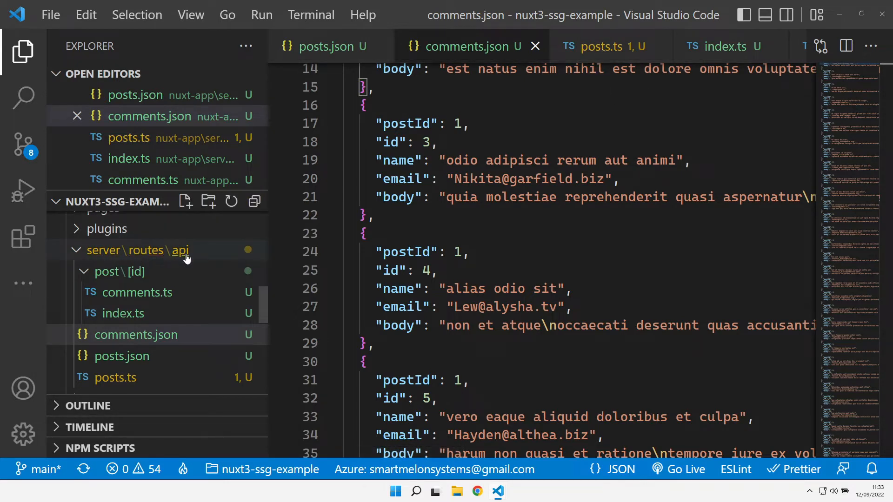
mouse_move(115, 378)
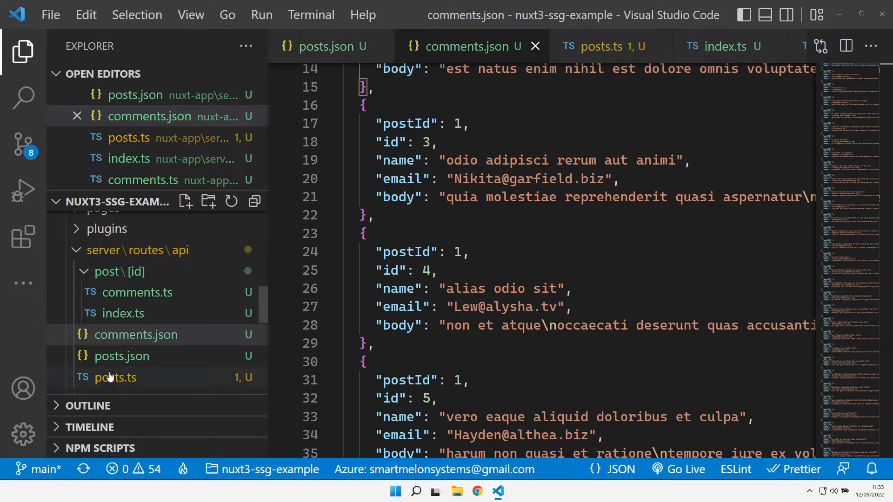
Step: Review posts.ts, highlighting 'posts', then open the post/[id] index.ts single-post route
click(114, 378)
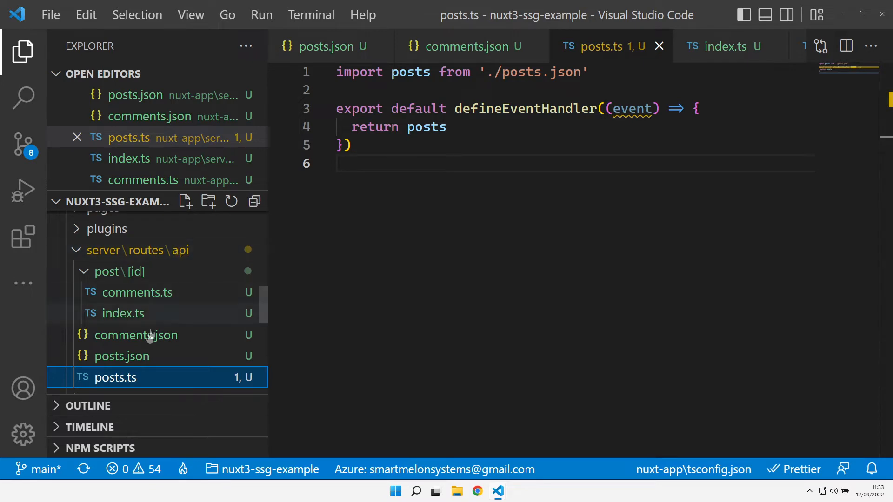
double_click(426, 126)
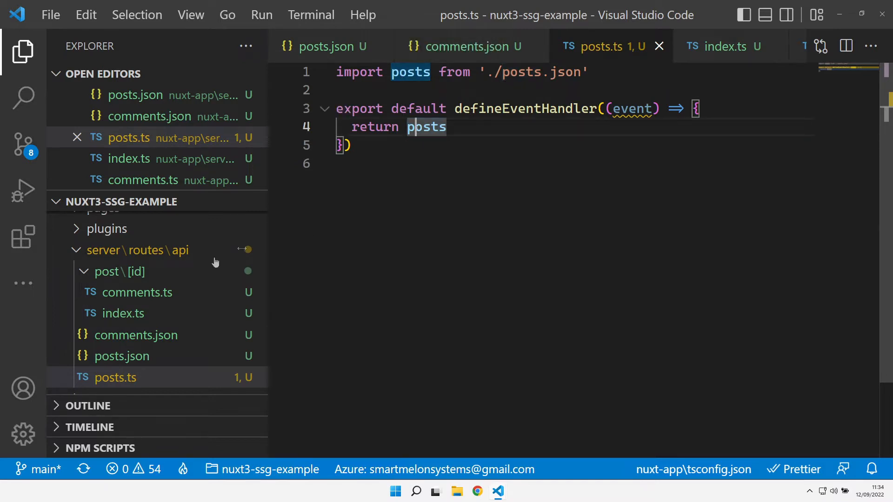
mouse_move(129, 276)
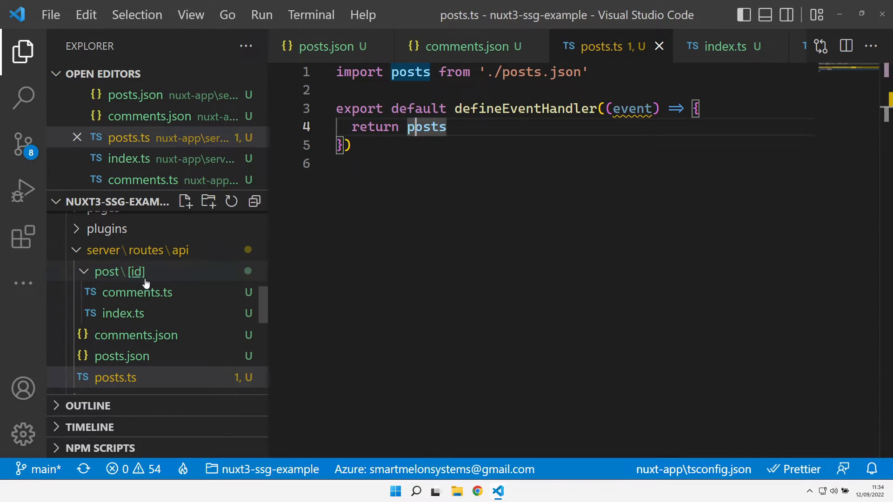
mouse_move(107, 272)
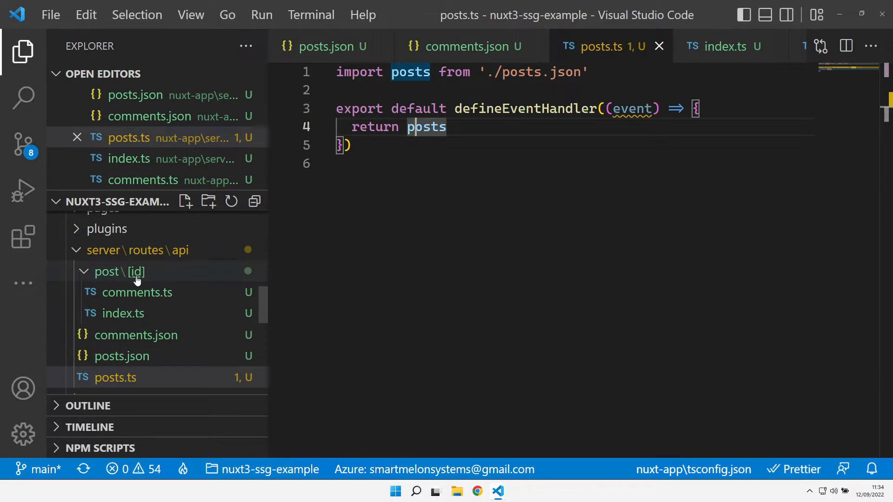
mouse_move(119, 272)
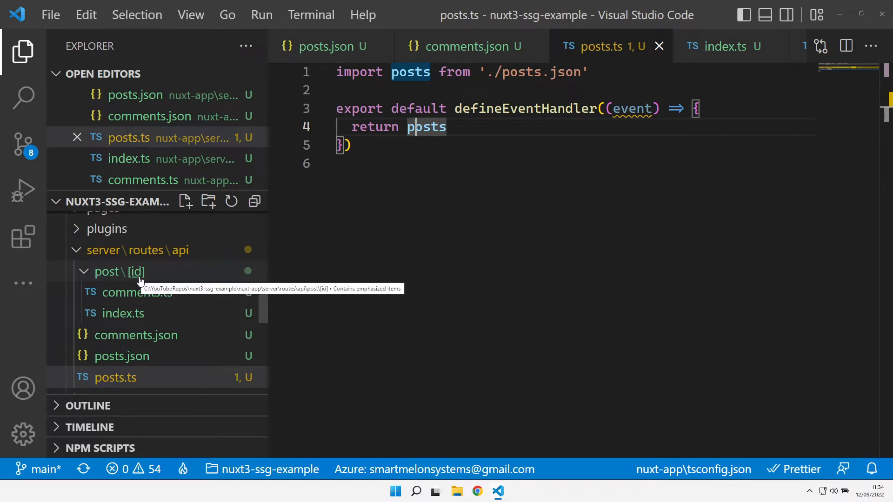
mouse_move(141, 285)
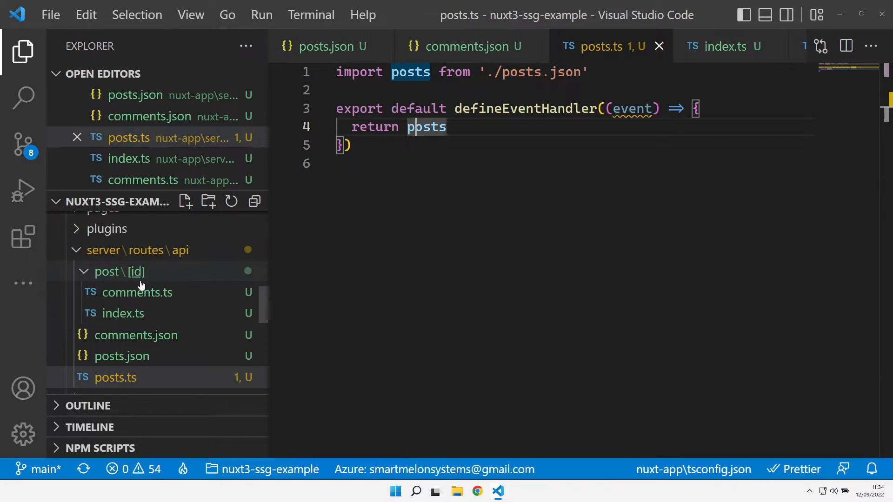
click(123, 313)
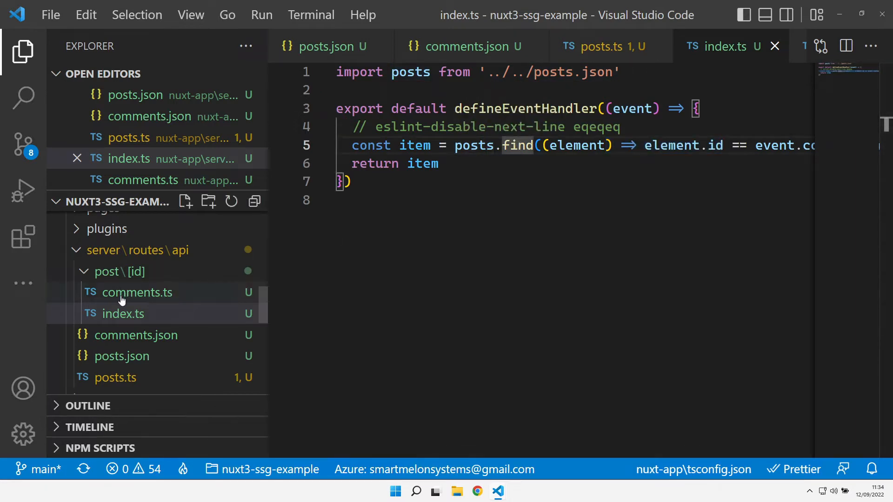
Step: Review the post/[id] comments.ts route that filters comments by postId
click(136, 292)
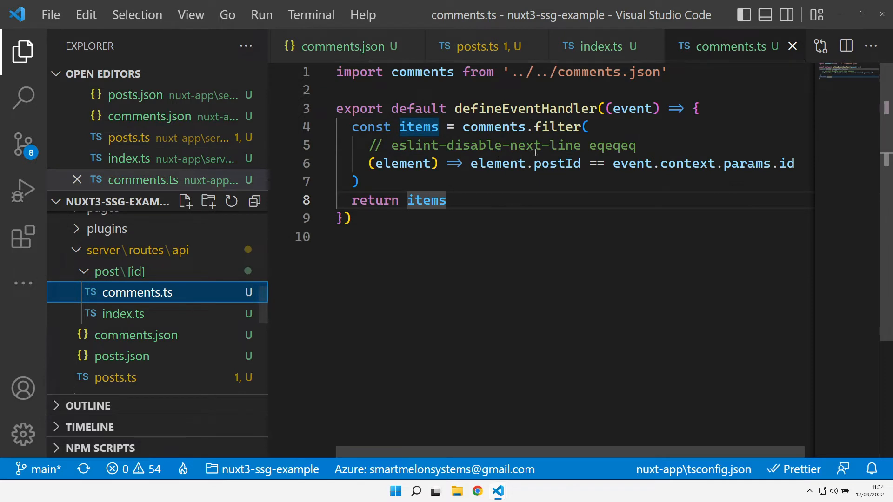
click(589, 72)
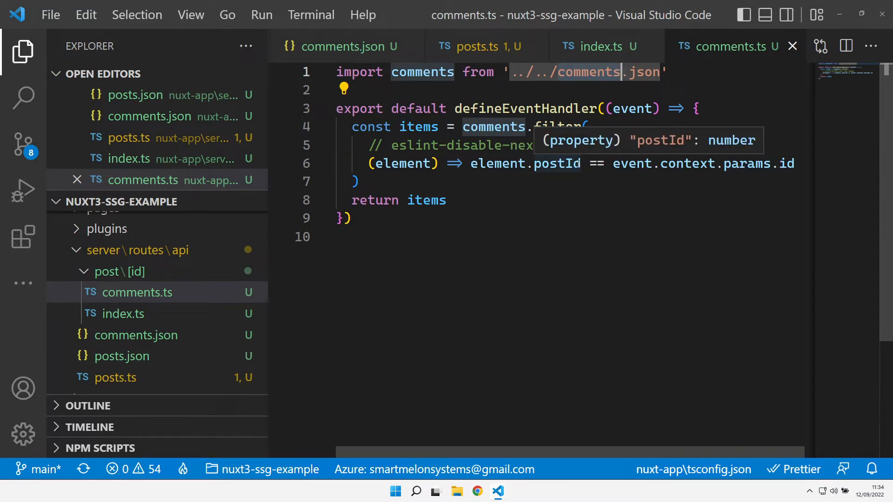
click(477, 491)
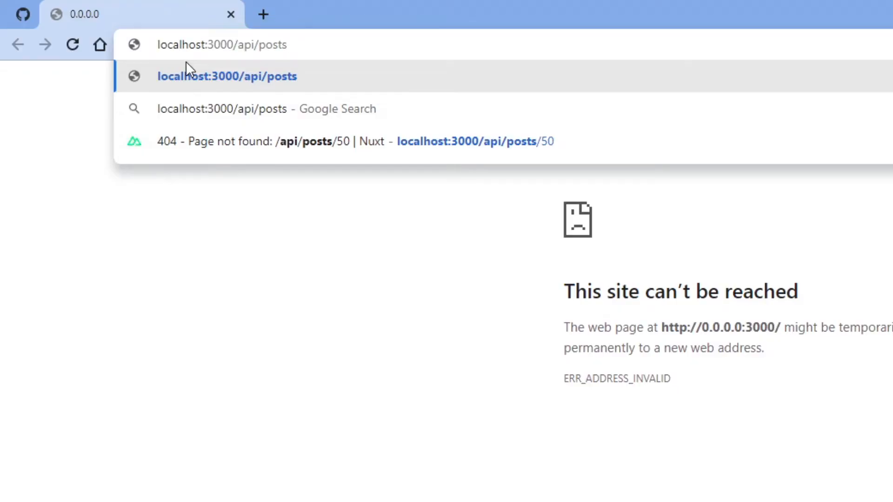
Step: Load /api/posts, then post 25, then post 25's comments from the local API
click(226, 76)
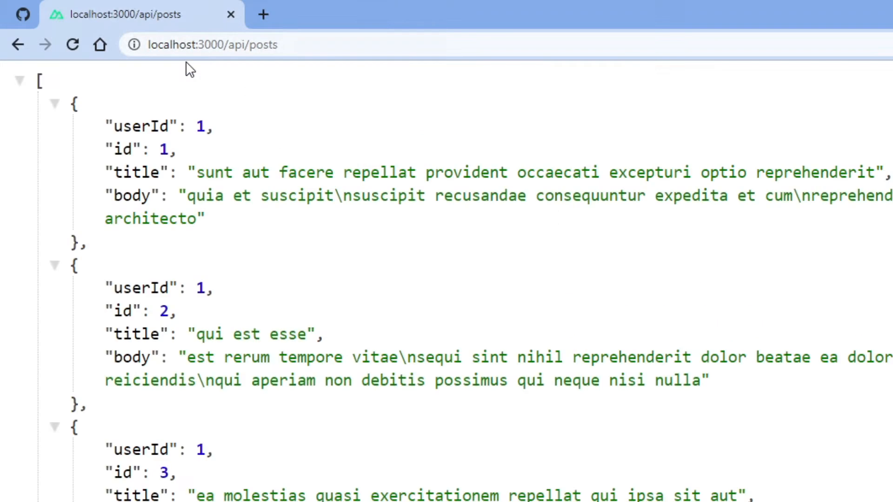
scroll(down, 3)
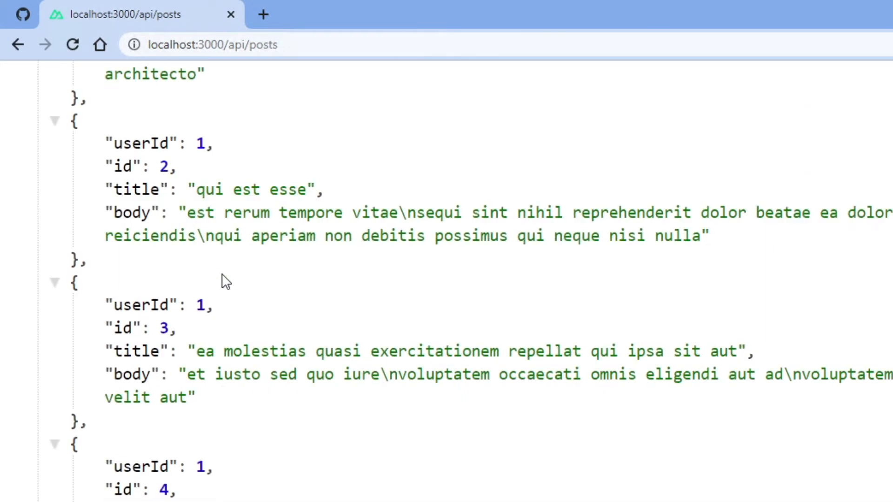
scroll(down, 3)
text(/)
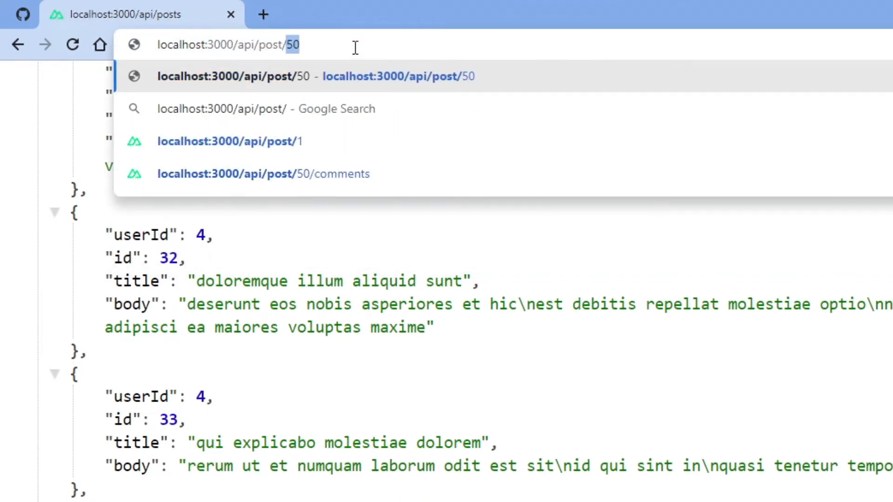
text(25)
key(Enter)
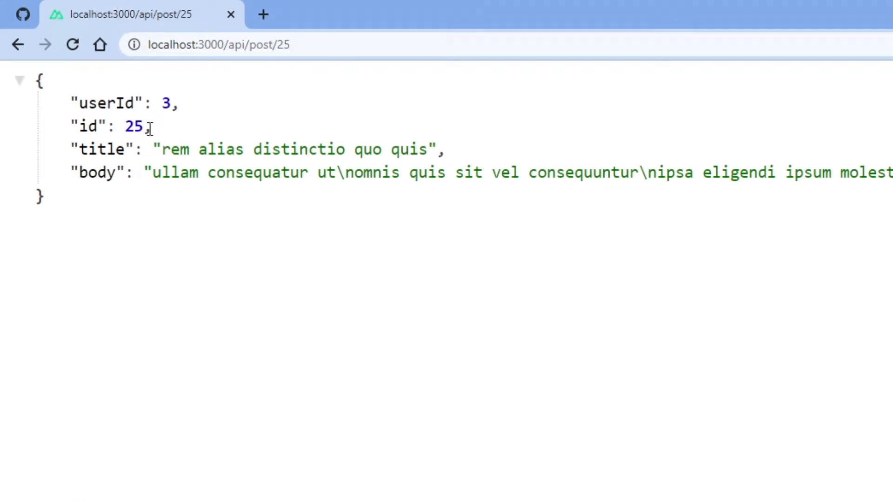
click(219, 45)
text(/comments)
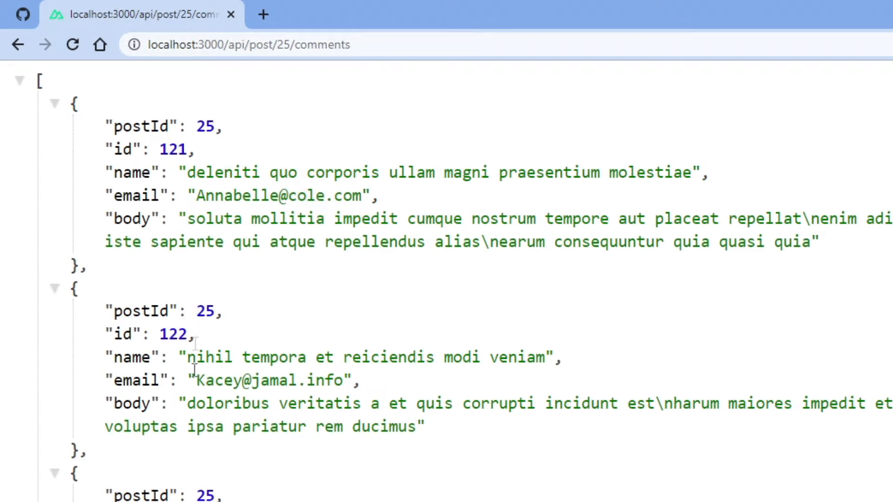
scroll(down, 3)
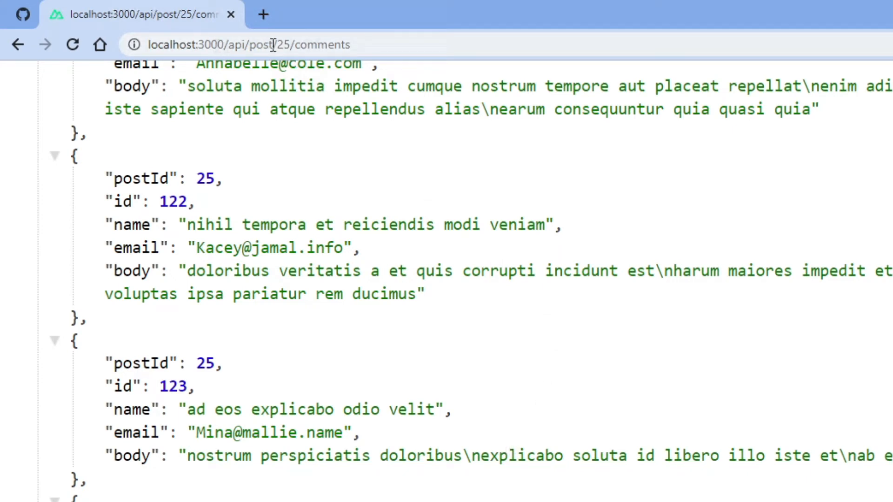
mouse_move(313, 52)
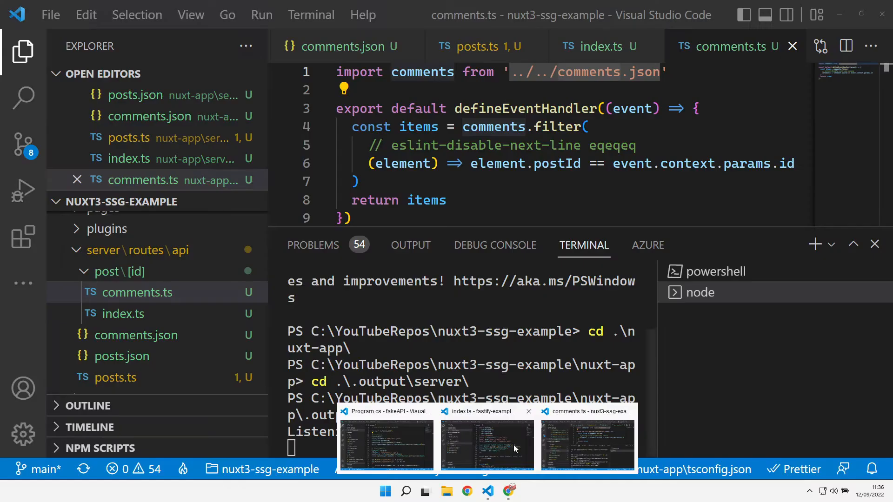
Step: Switch to the fastify-example-api window and scroll through the routes in src/index.ts
click(485, 446)
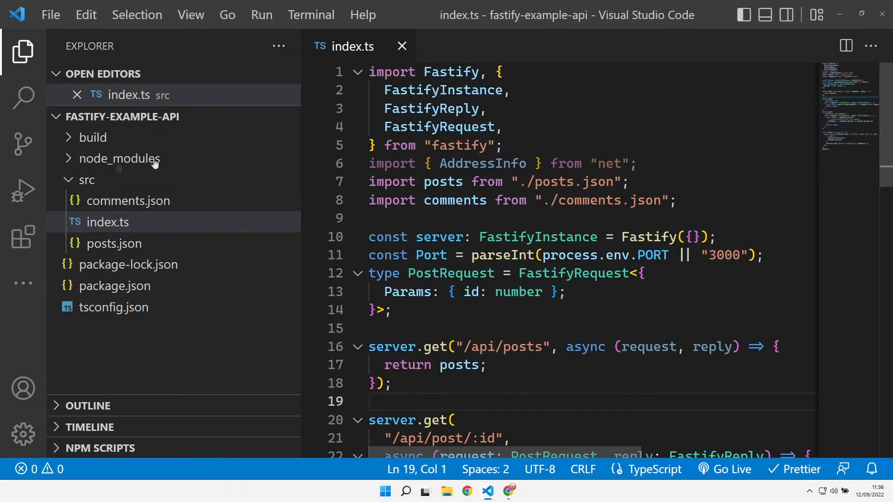
mouse_move(105, 222)
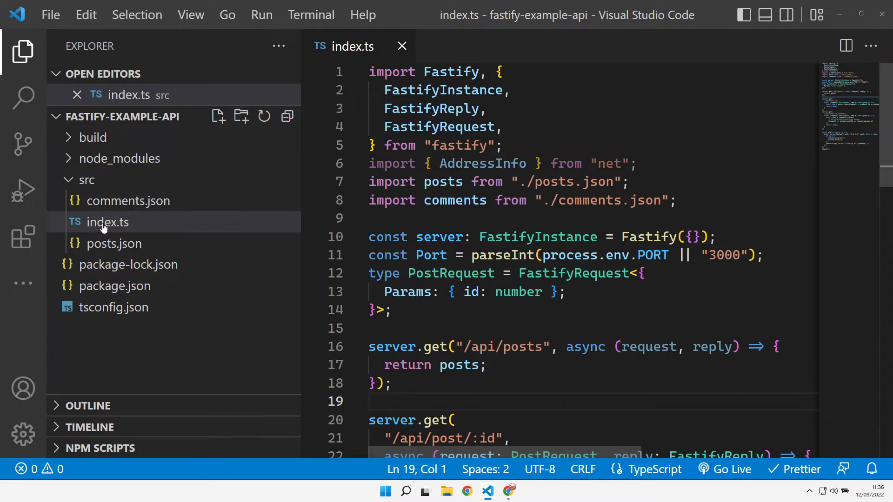
mouse_move(112, 251)
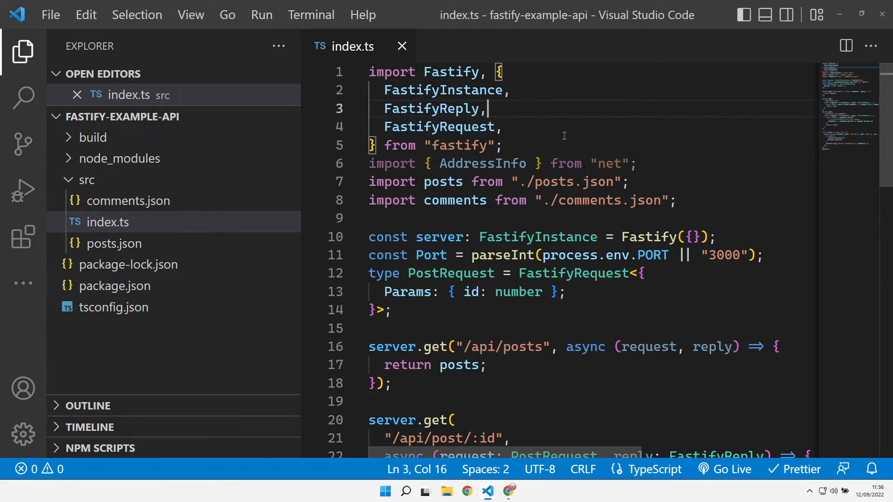
mouse_move(675, 206)
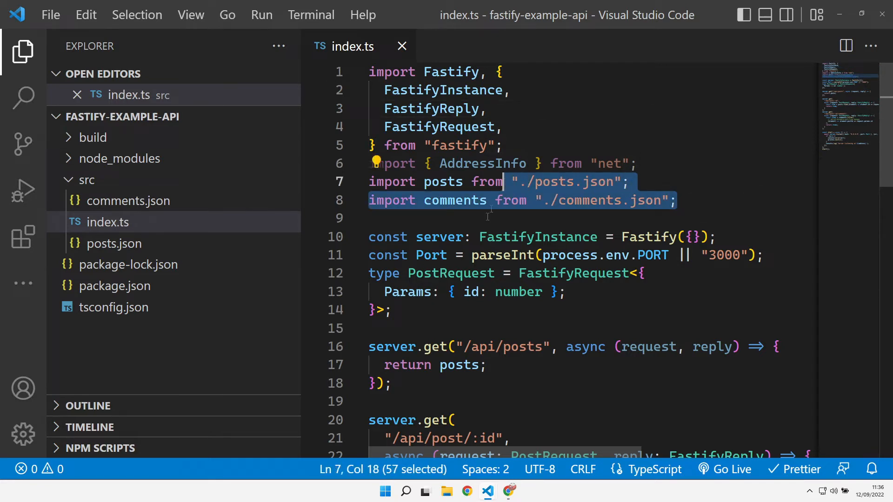
mouse_move(601, 304)
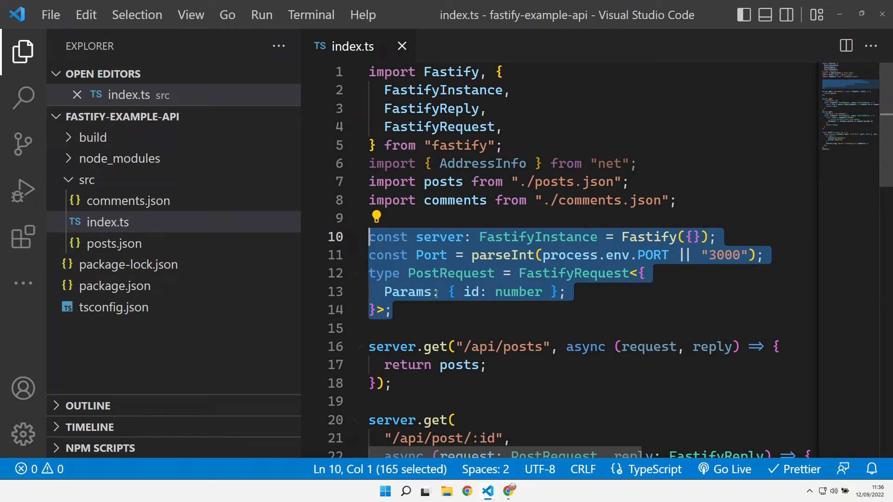
scroll(down, 3)
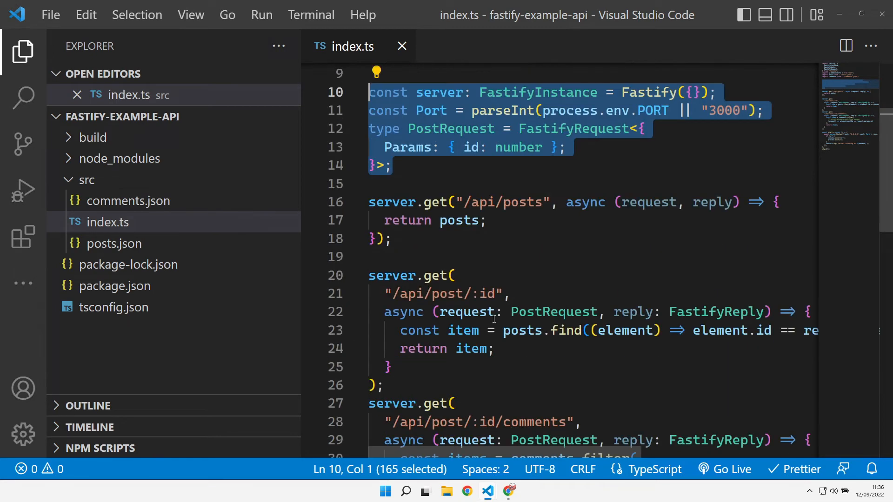
scroll(down, 3)
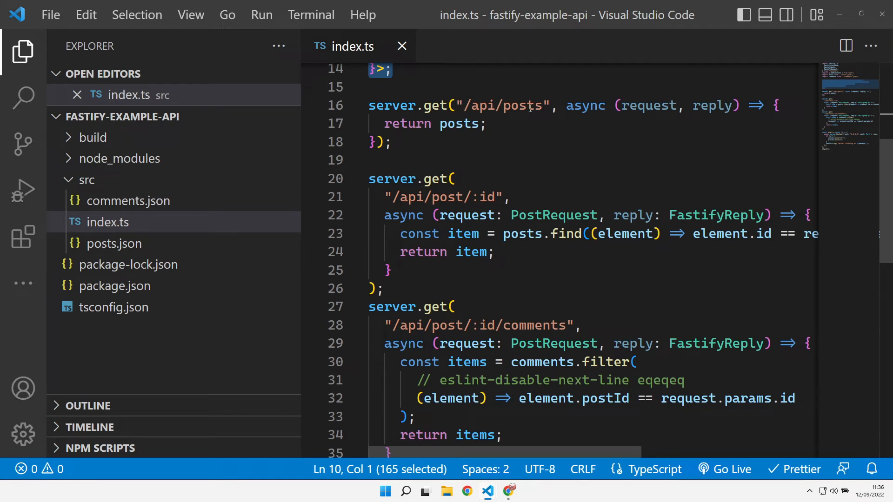
mouse_move(460, 123)
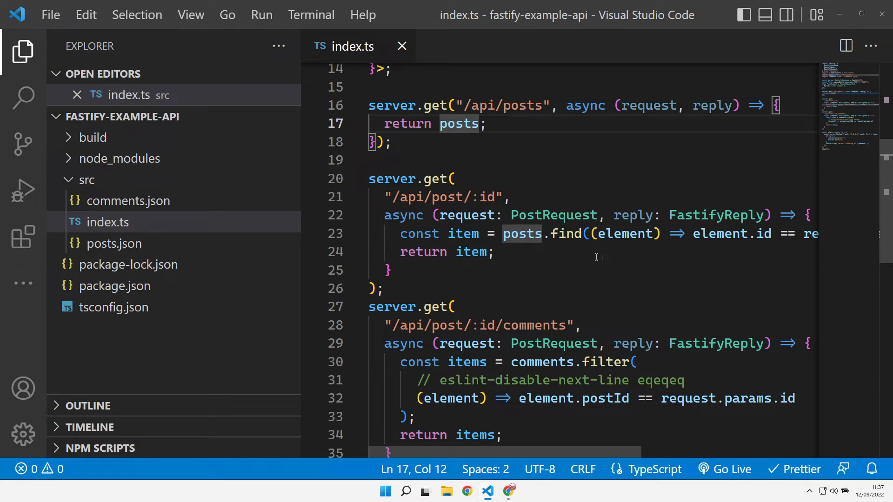
scroll(right, 3)
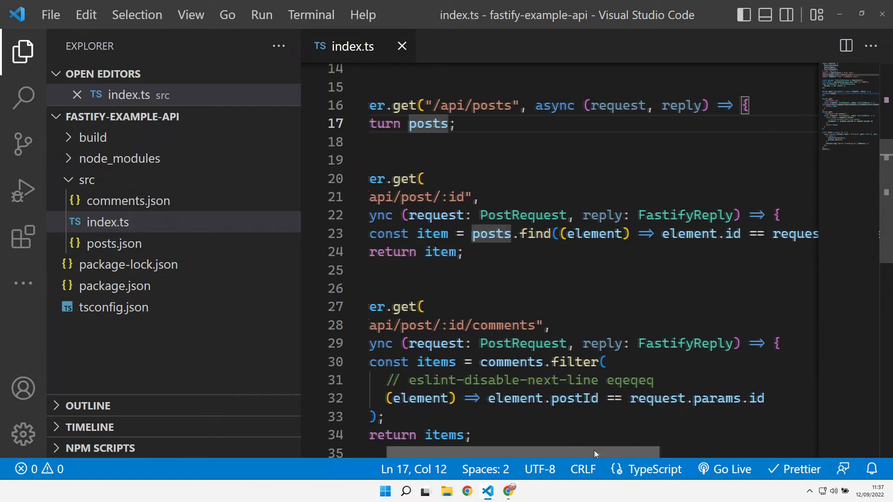
scroll(right, 3)
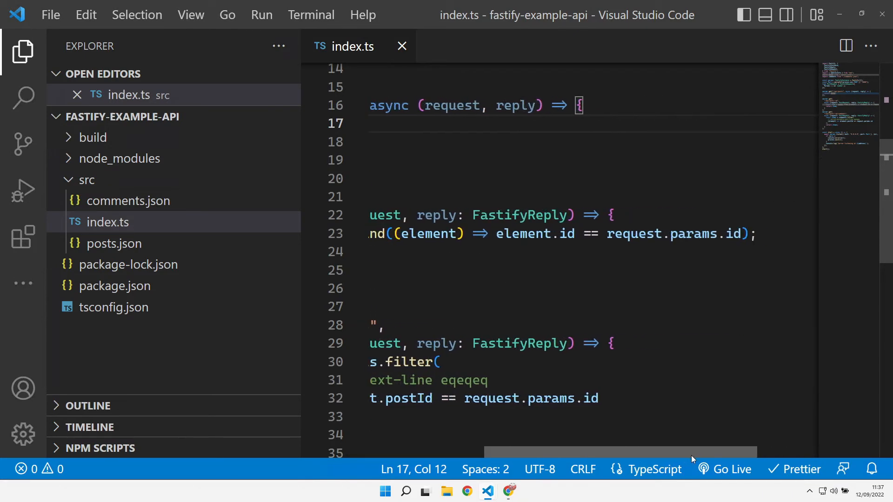
scroll(left, 3)
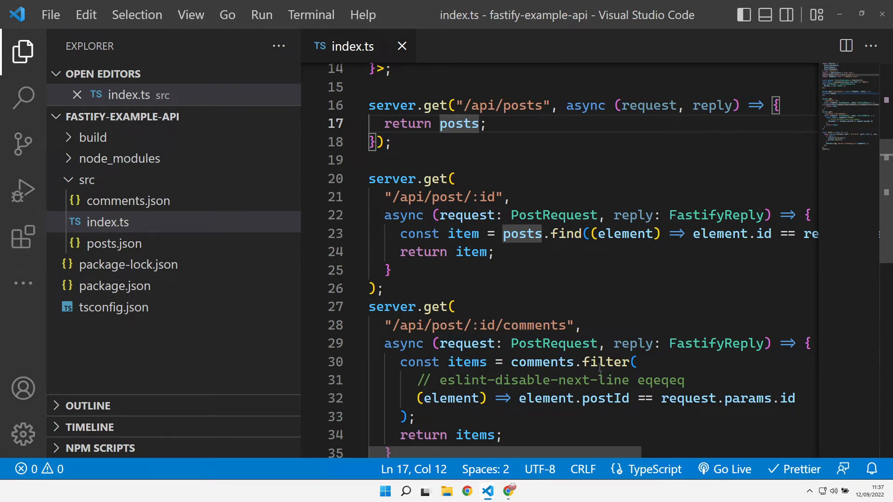
mouse_move(548, 359)
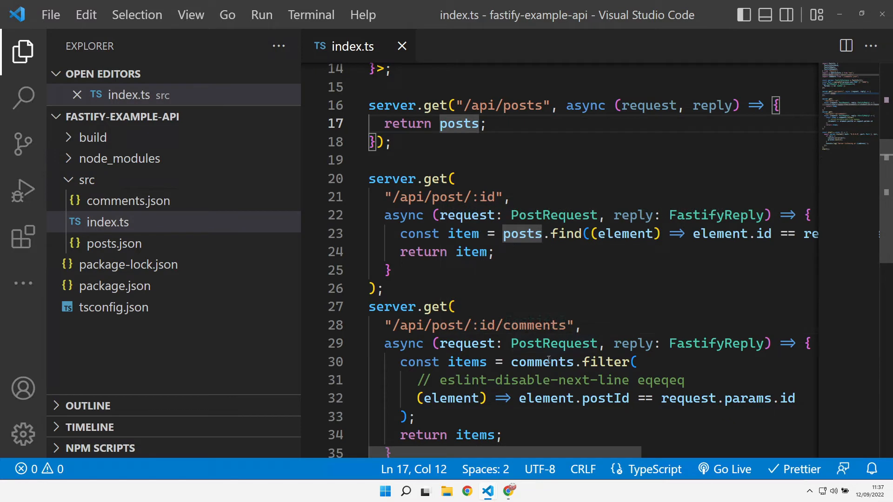
mouse_move(551, 391)
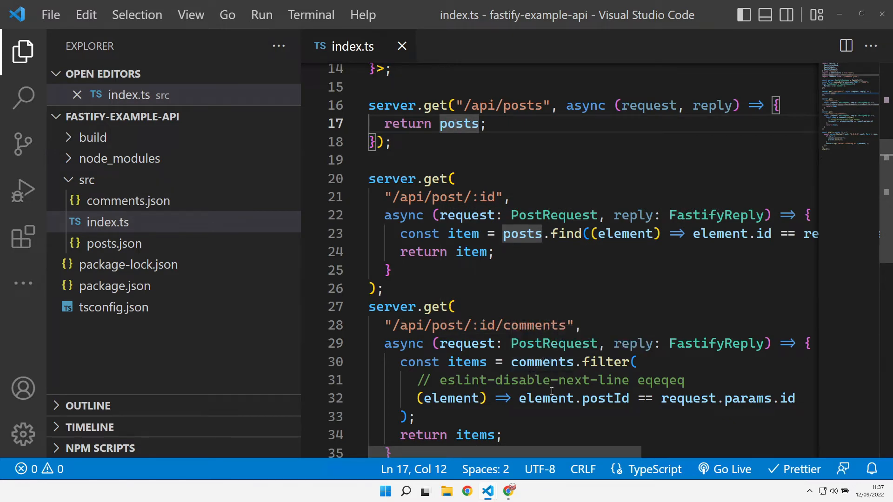
mouse_move(542, 362)
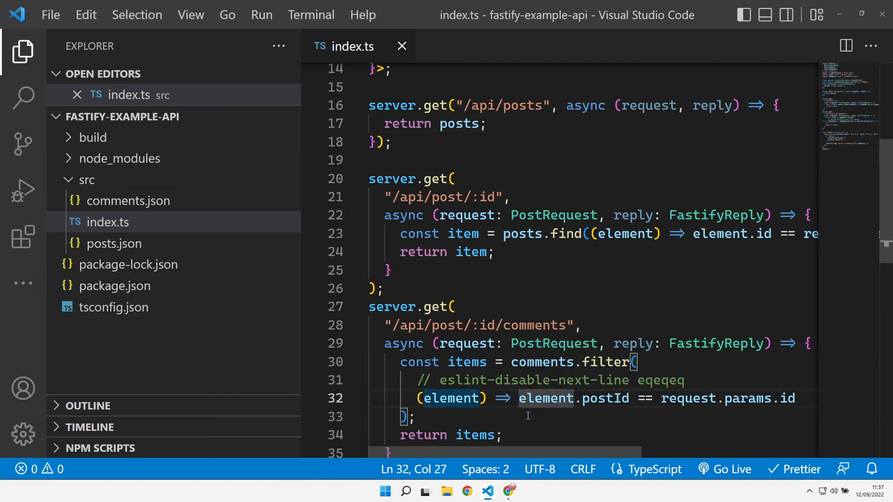
scroll(down, 3)
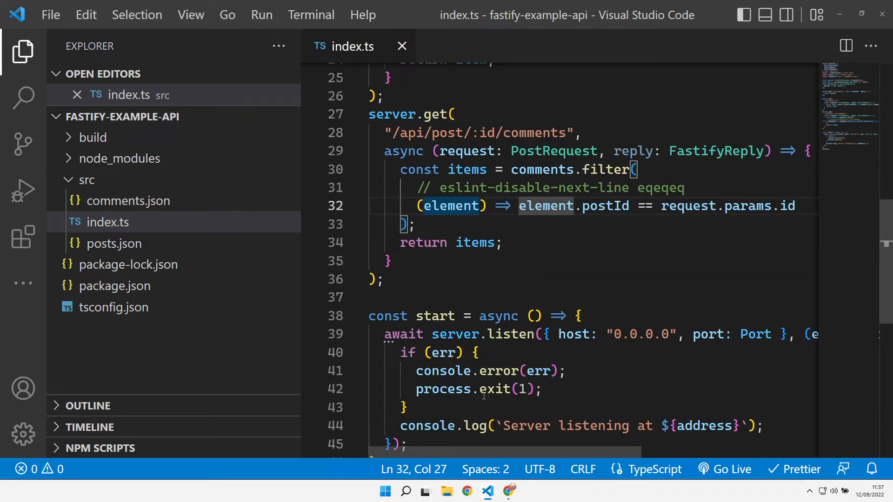
scroll(down, 3)
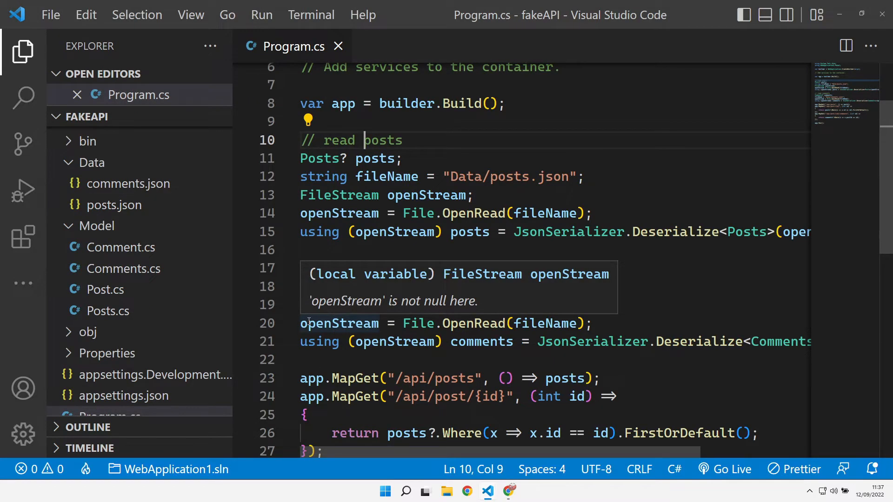
Step: Review Program.cs, then open the Post and Comments model classes
click(401, 158)
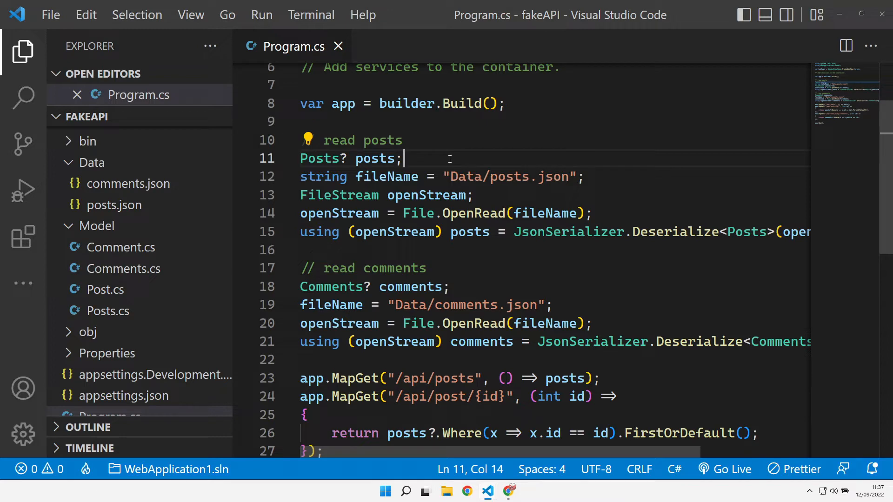
mouse_move(444, 155)
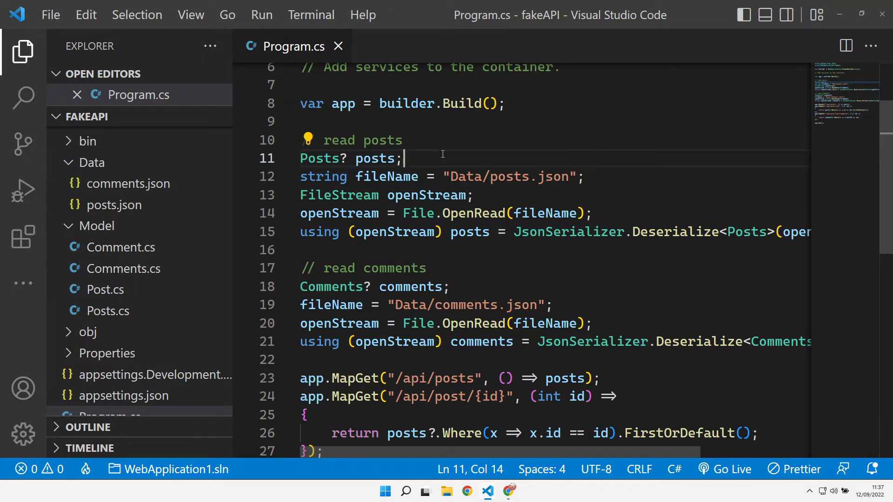
scroll(up, 3)
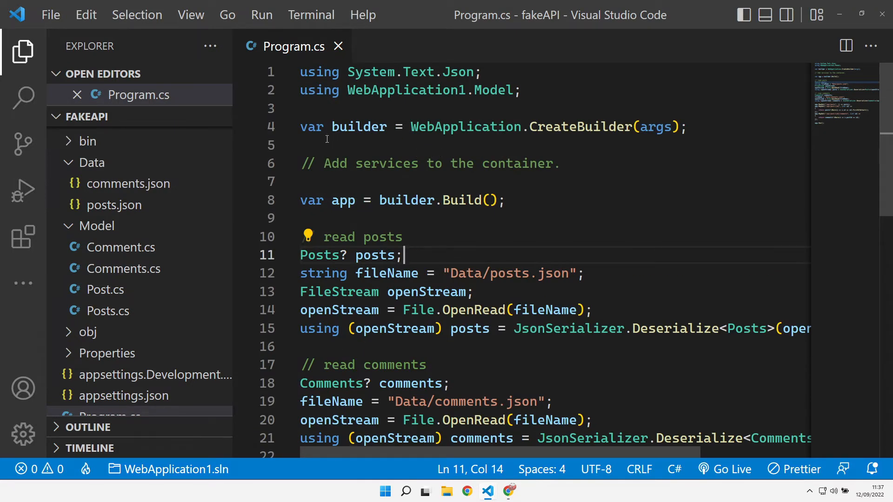
mouse_move(102, 187)
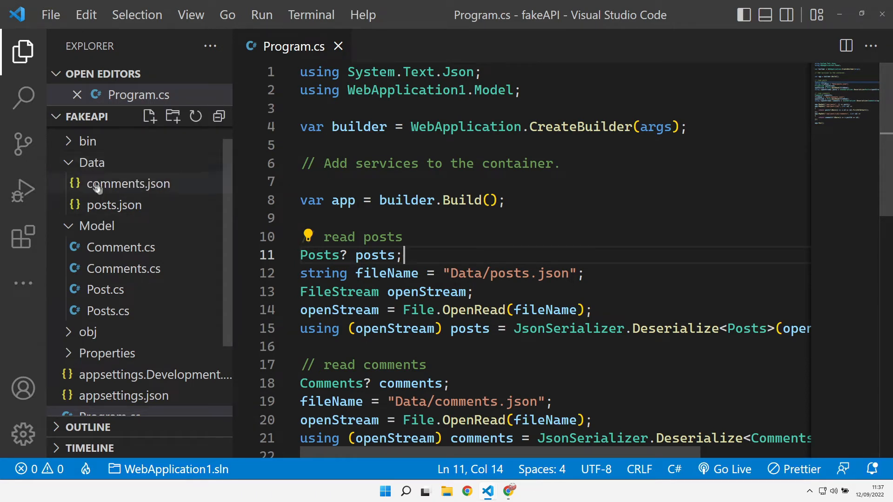
mouse_move(113, 205)
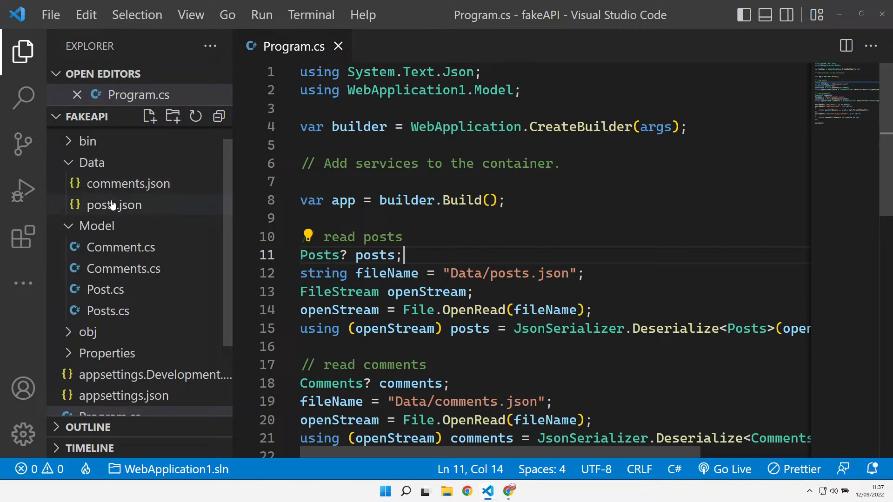
mouse_move(91, 237)
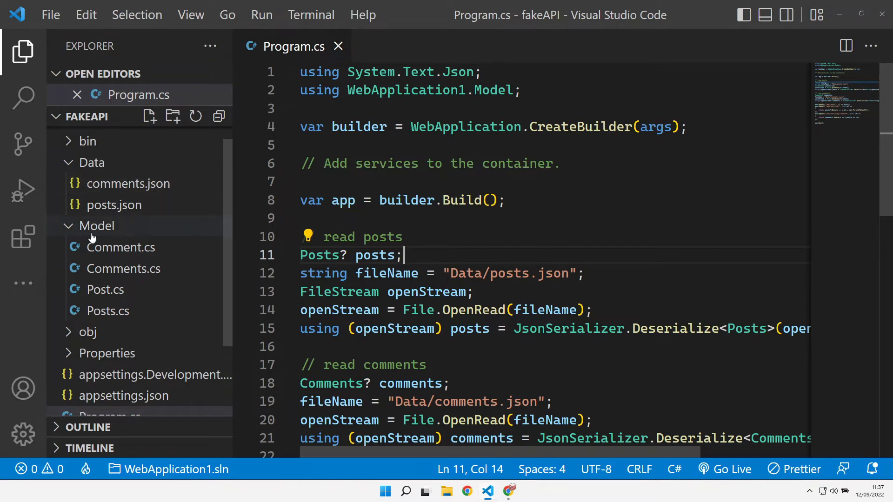
mouse_move(140, 308)
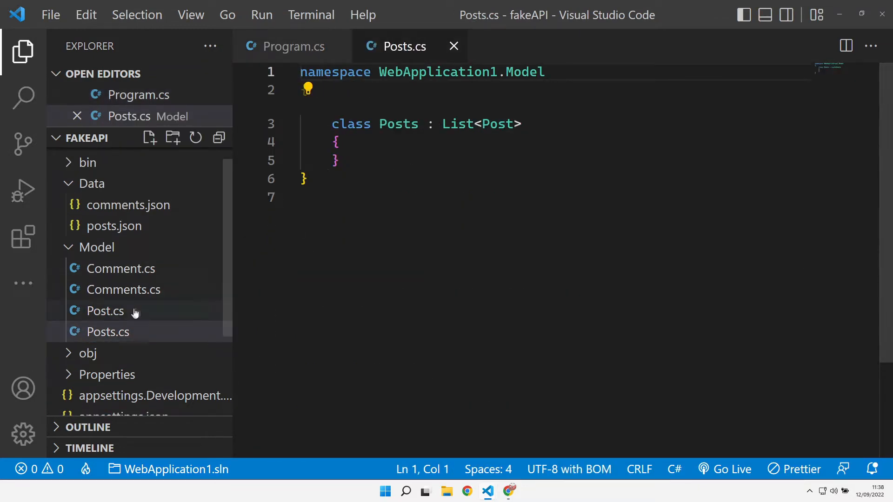
click(104, 311)
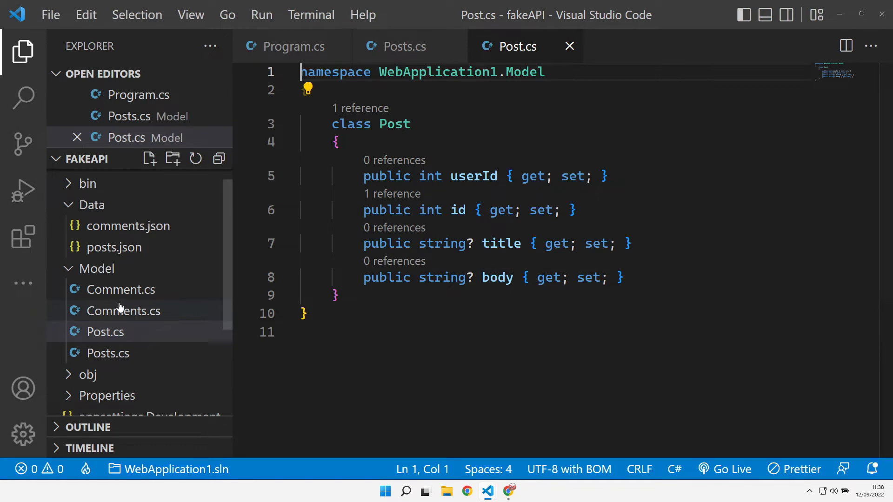
click(124, 310)
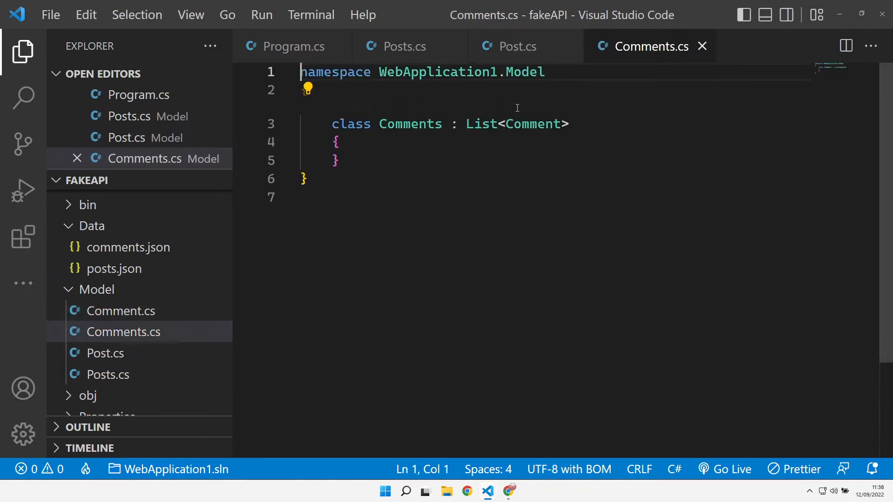
mouse_move(119, 312)
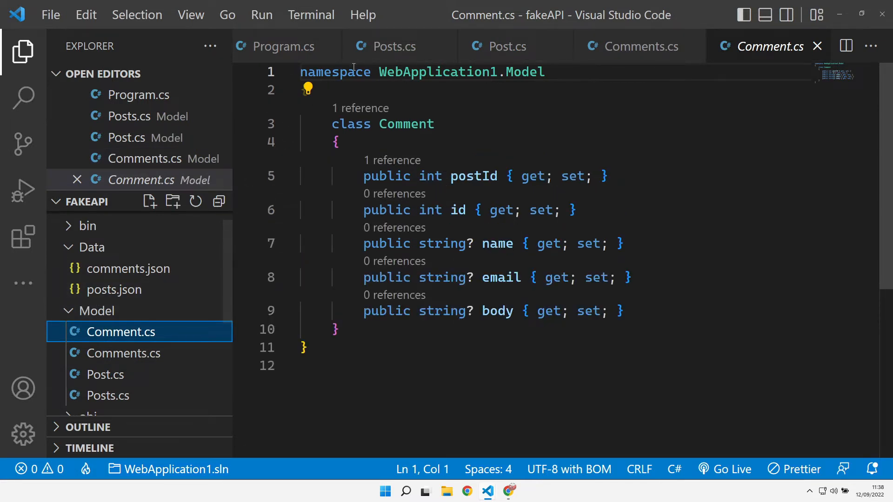
click(288, 46)
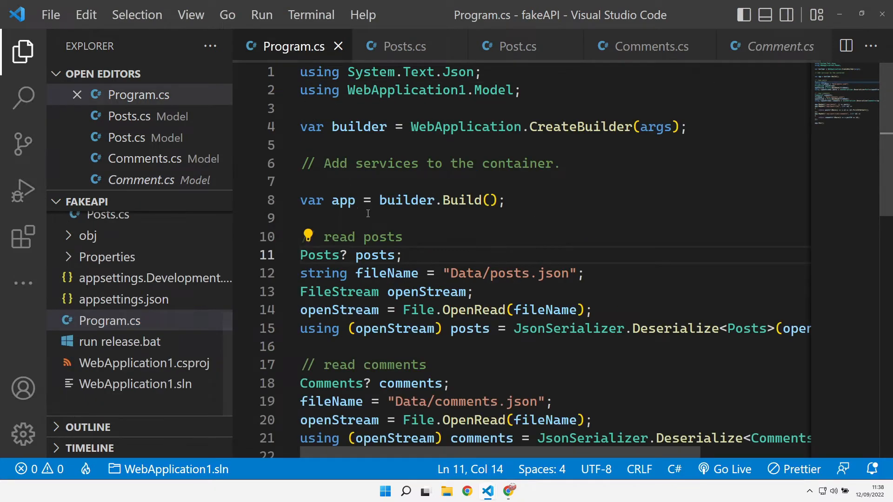
mouse_move(361, 220)
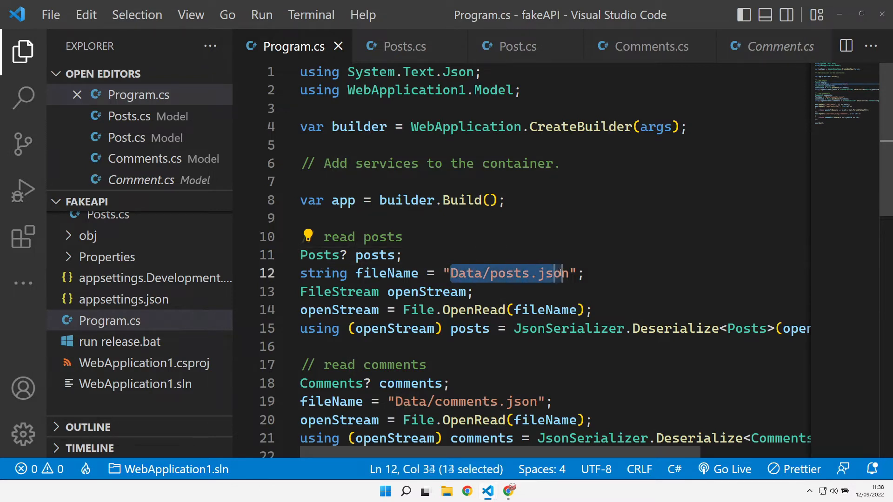
click(465, 328)
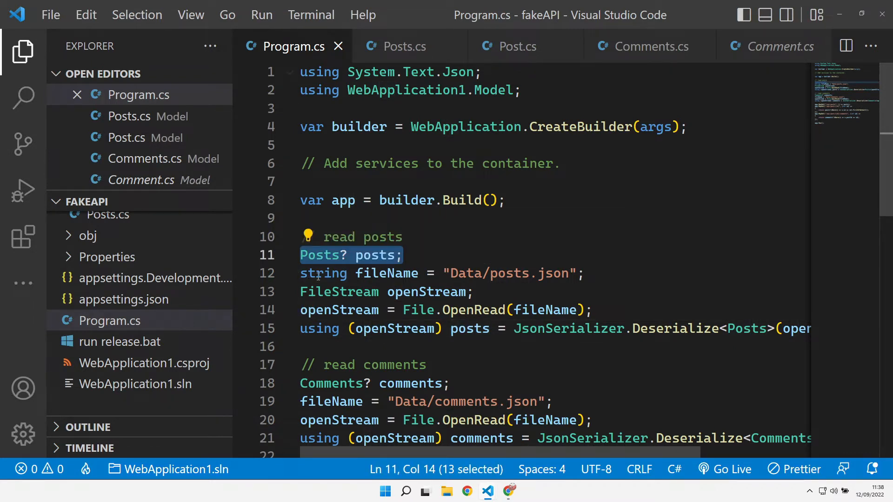
double_click(469, 329)
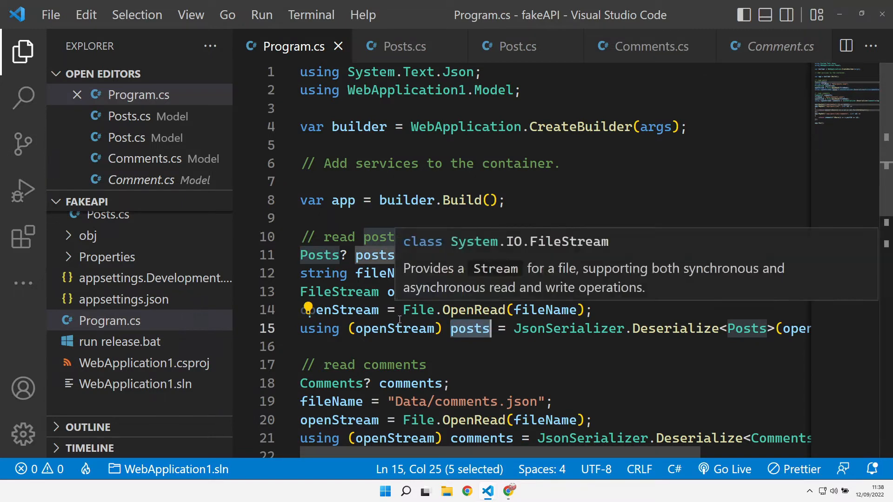
scroll(down, 3)
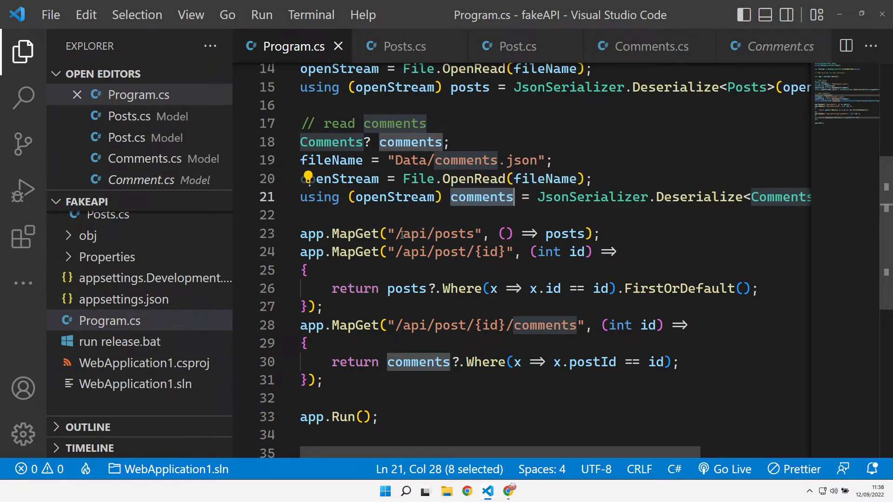
mouse_move(565, 239)
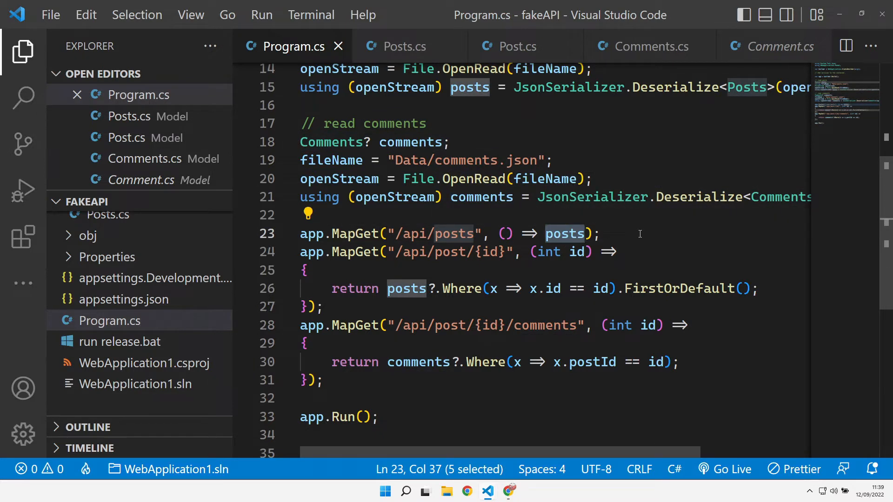
mouse_move(627, 251)
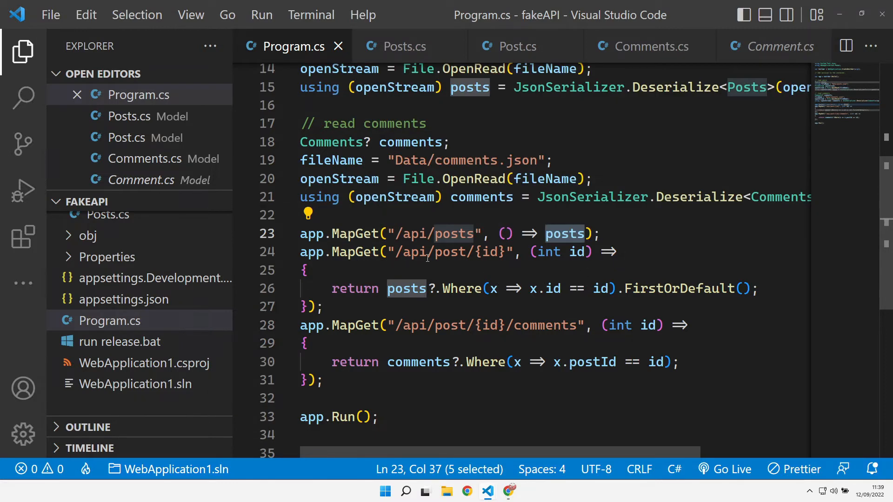
mouse_move(511, 273)
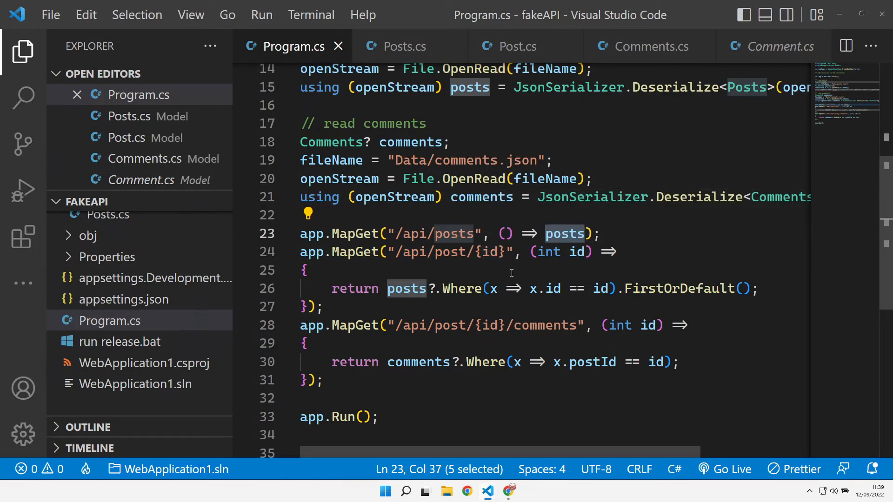
mouse_move(559, 268)
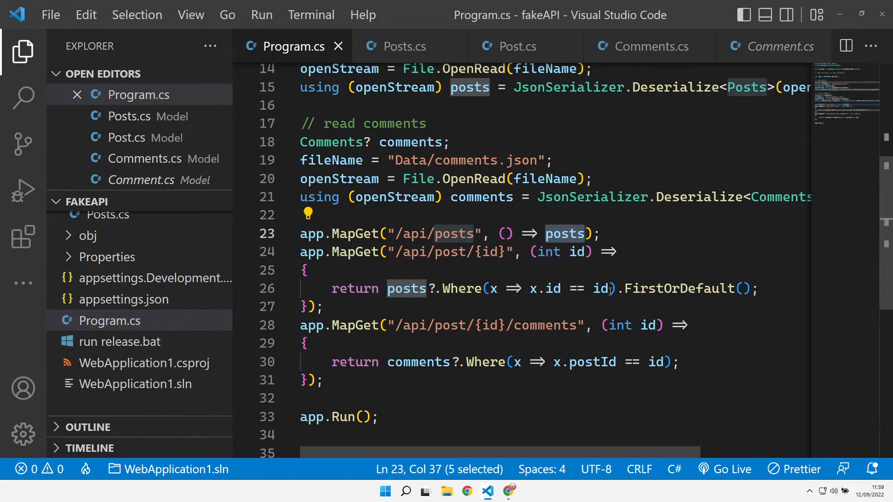
mouse_move(576, 252)
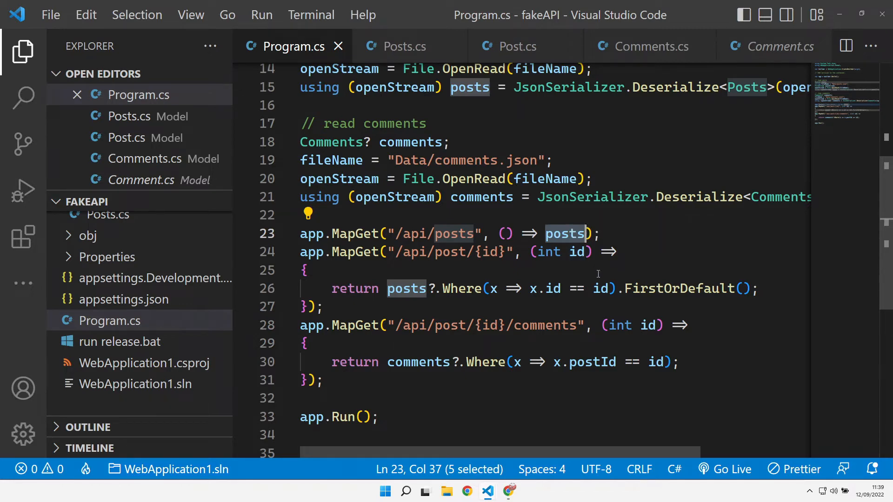
mouse_move(492, 363)
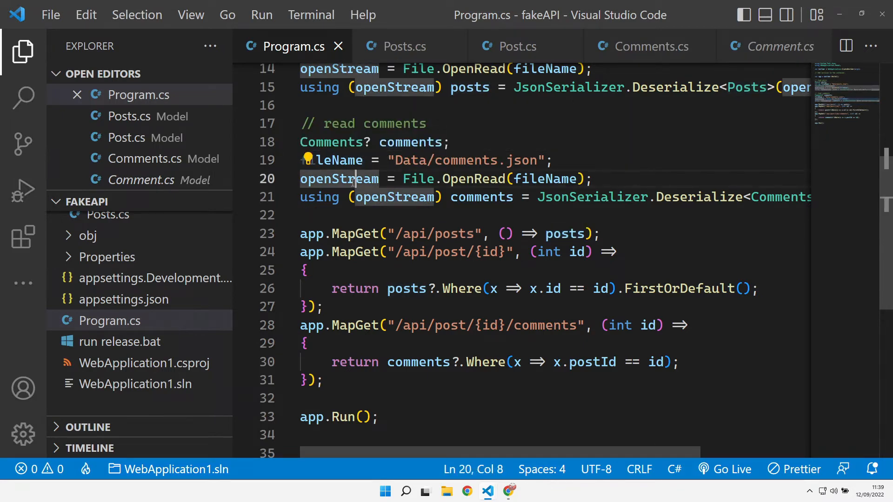
mouse_move(354, 233)
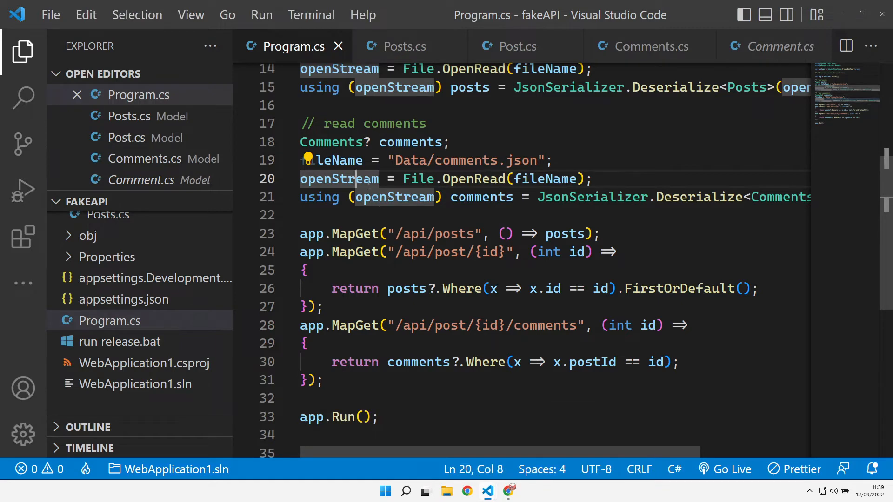
mouse_move(404, 210)
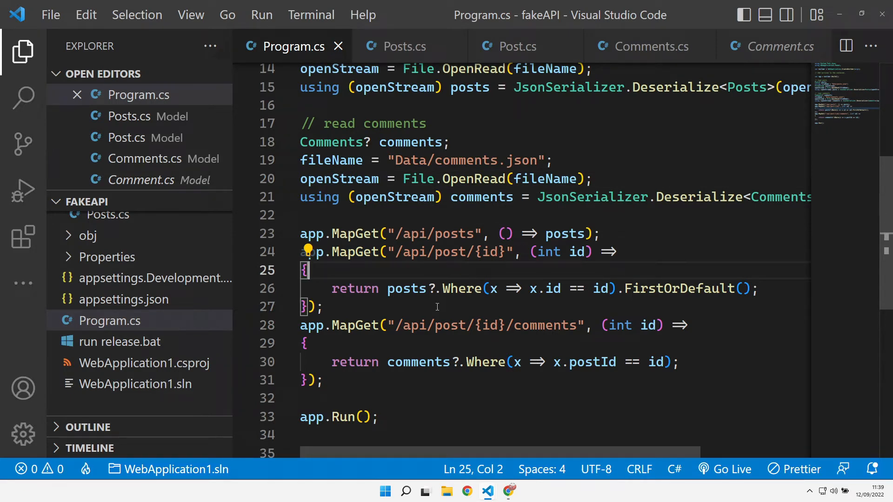
mouse_move(611, 223)
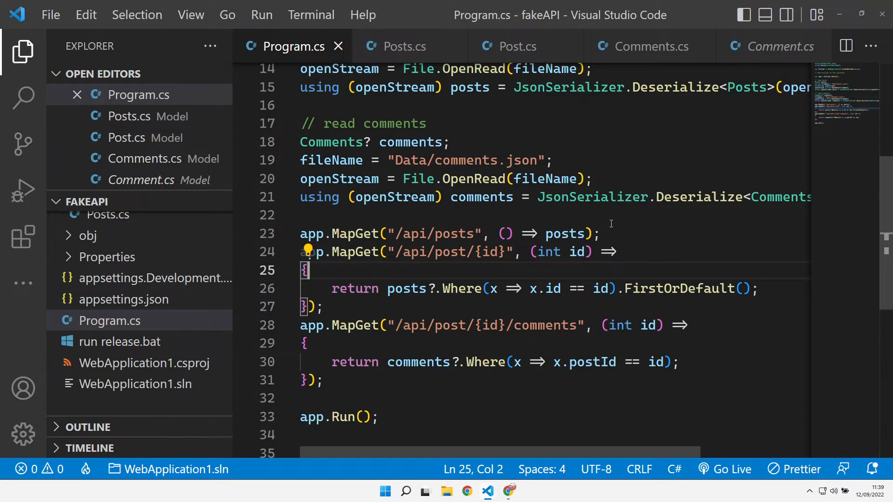
mouse_move(408, 427)
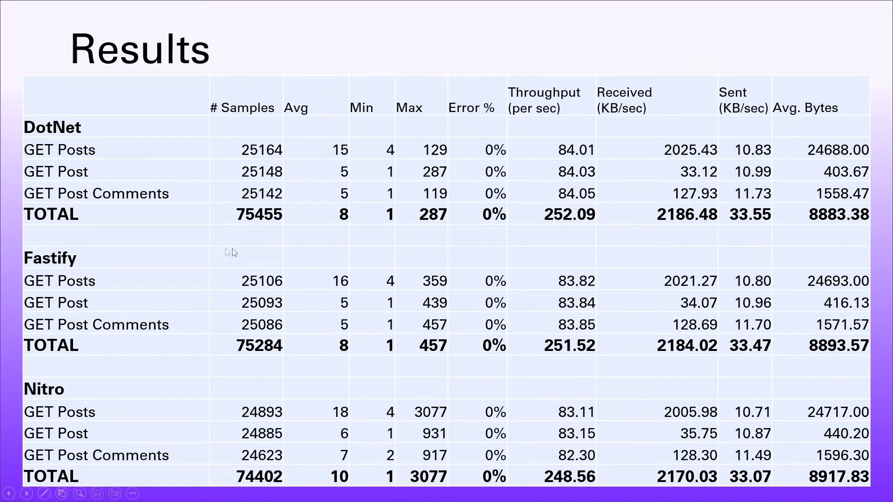
mouse_move(3, 205)
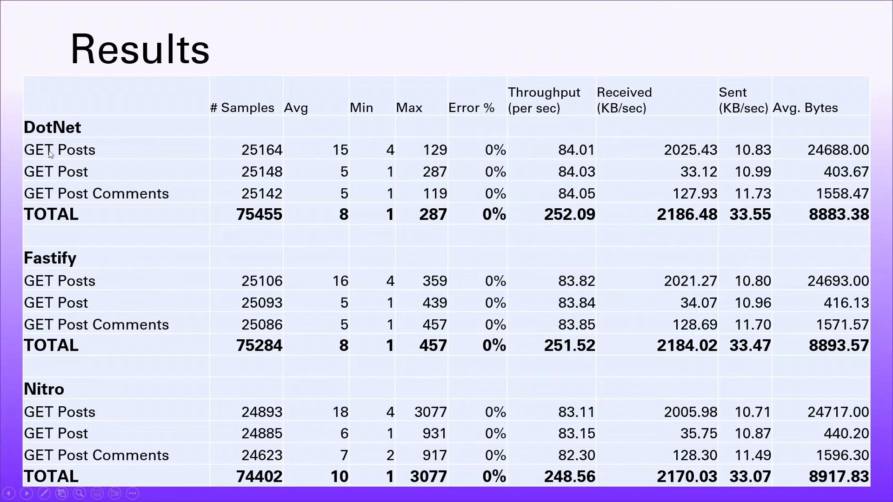
mouse_move(43, 160)
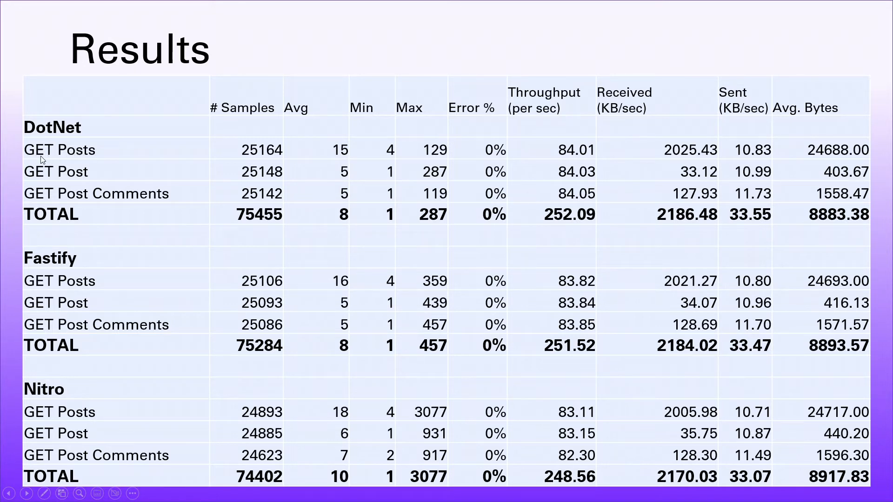
mouse_move(56, 177)
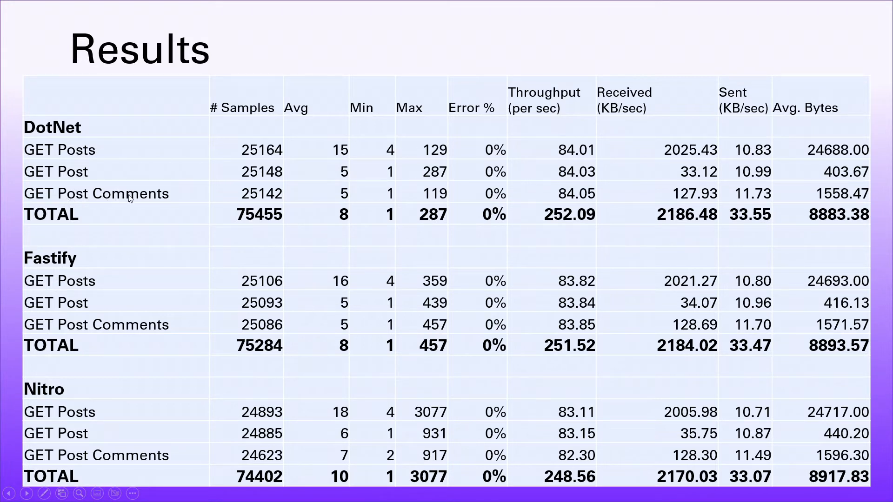
mouse_move(382, 158)
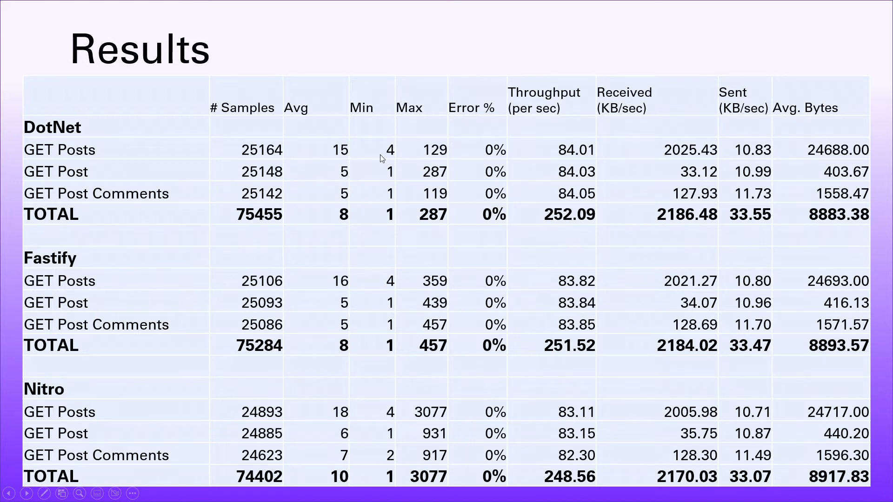
mouse_move(420, 158)
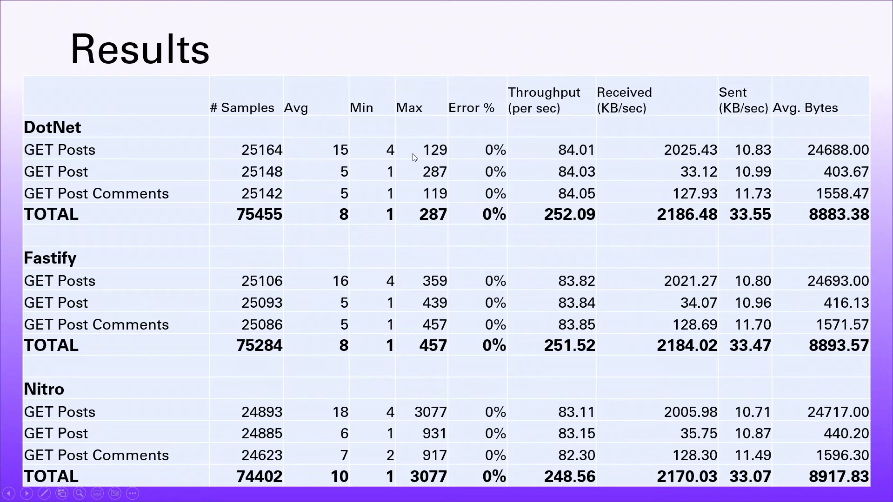
mouse_move(380, 154)
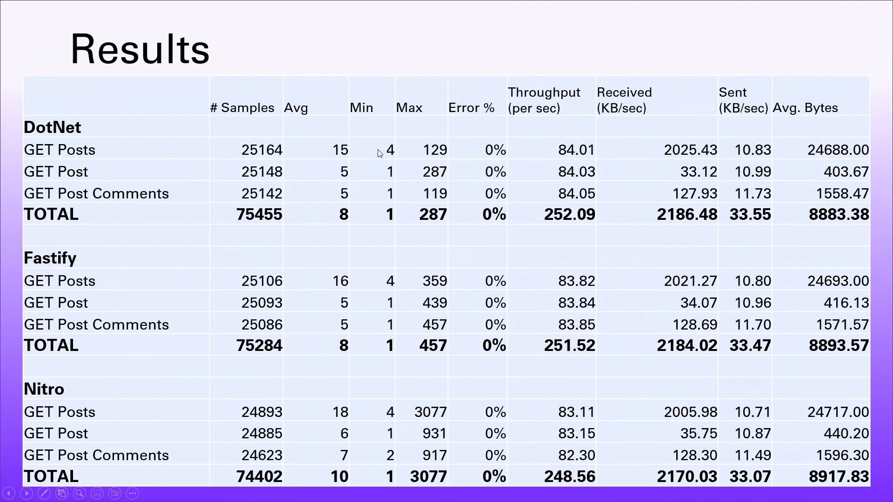
mouse_move(297, 215)
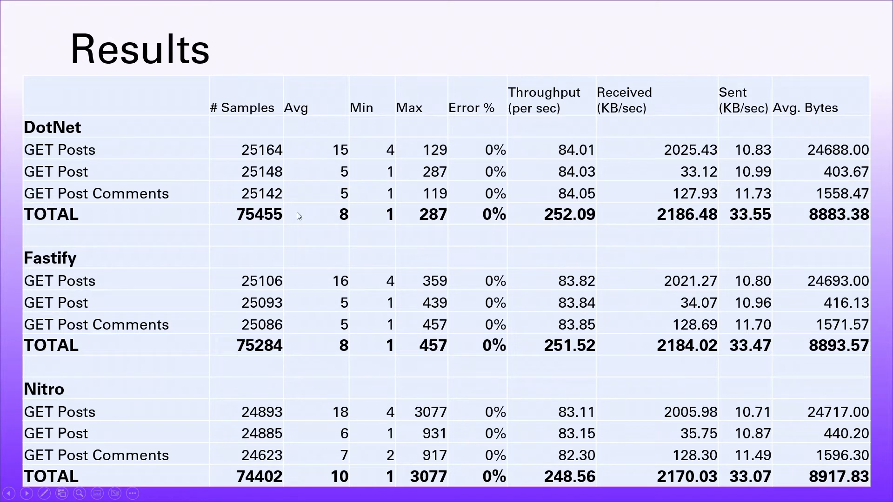
mouse_move(200, 228)
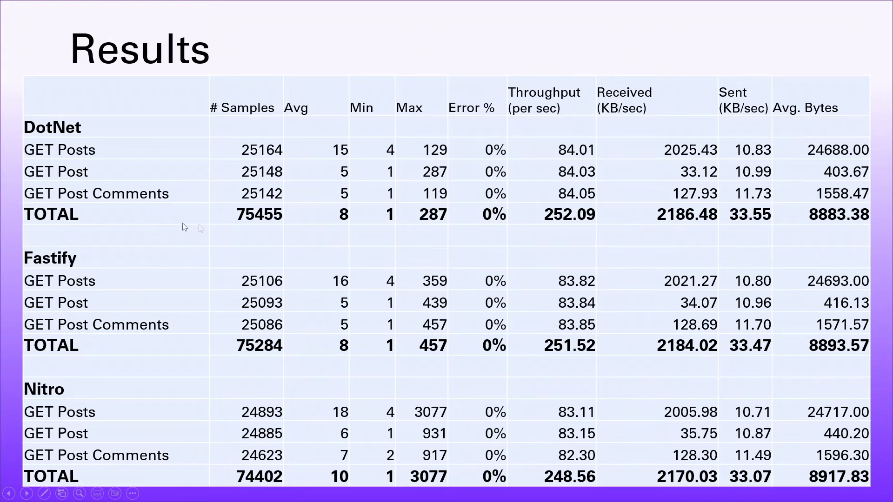
mouse_move(227, 225)
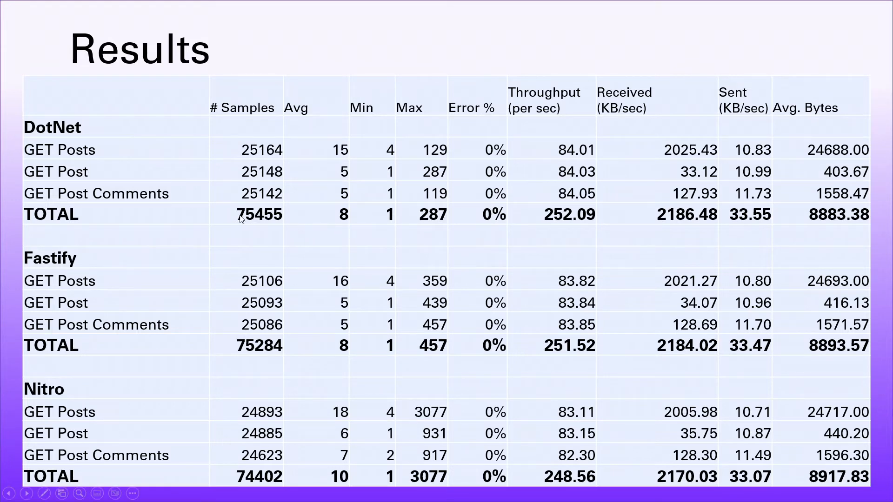
mouse_move(259, 224)
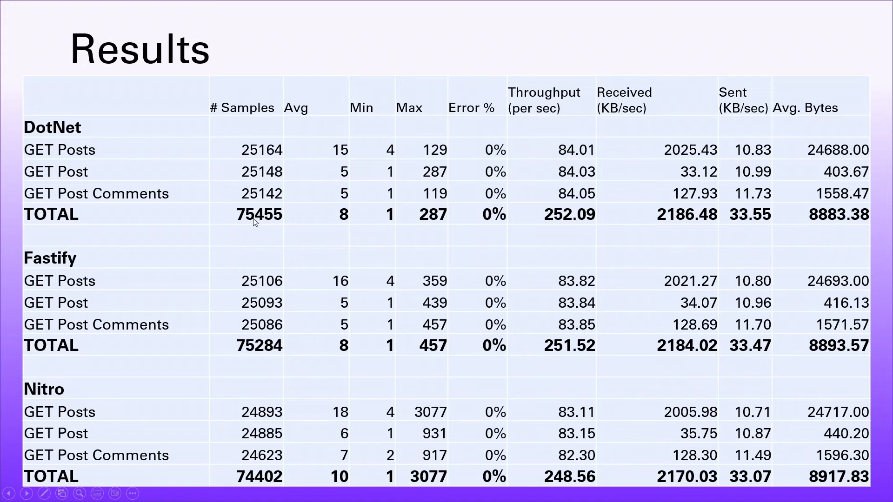
mouse_move(226, 351)
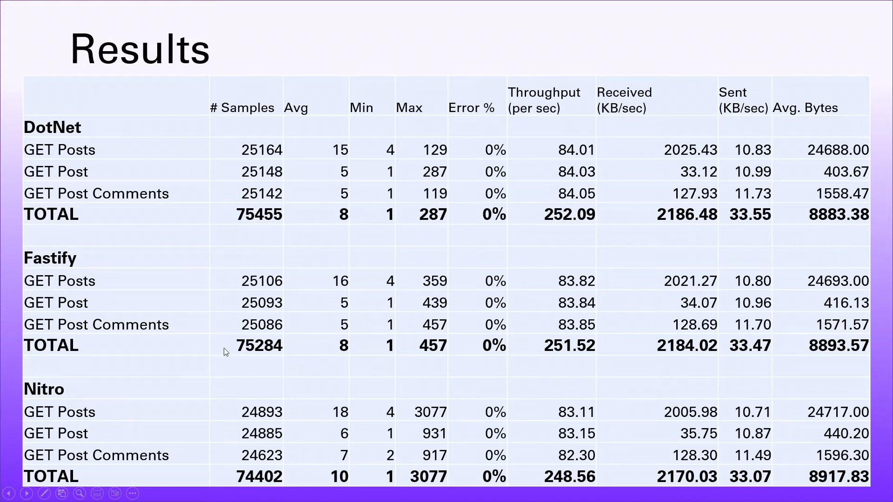
mouse_move(261, 356)
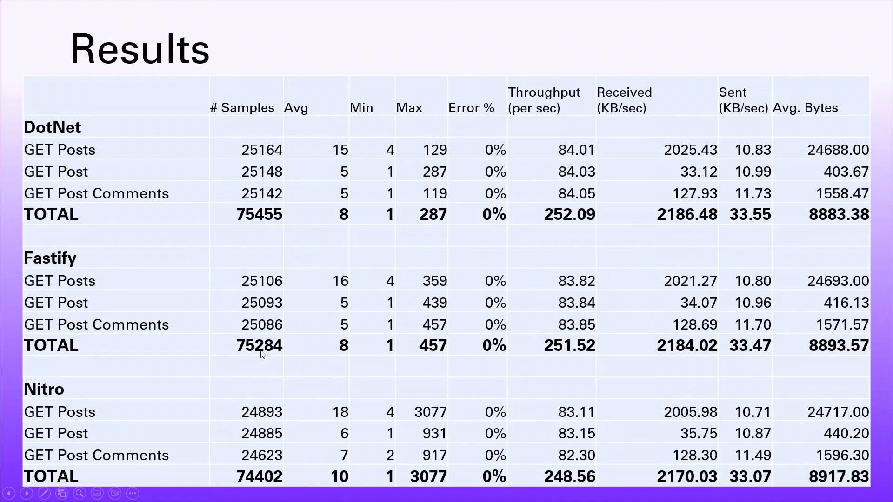
mouse_move(232, 480)
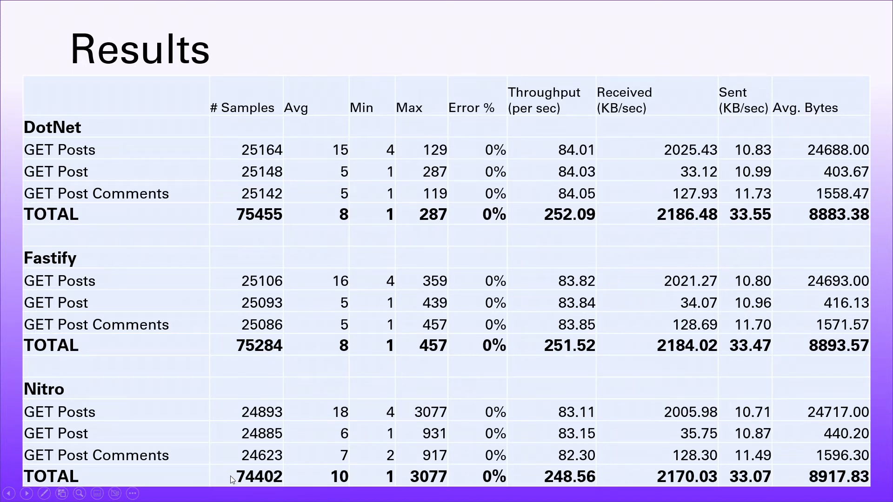
mouse_move(263, 487)
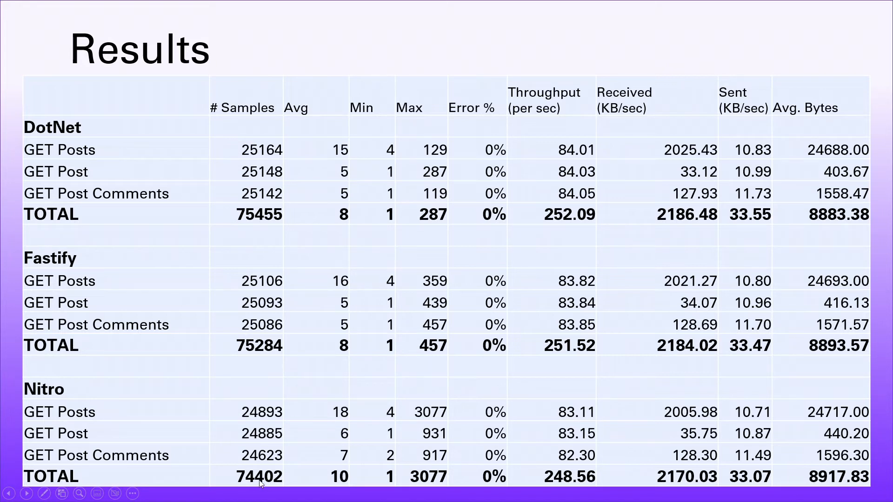
mouse_move(256, 238)
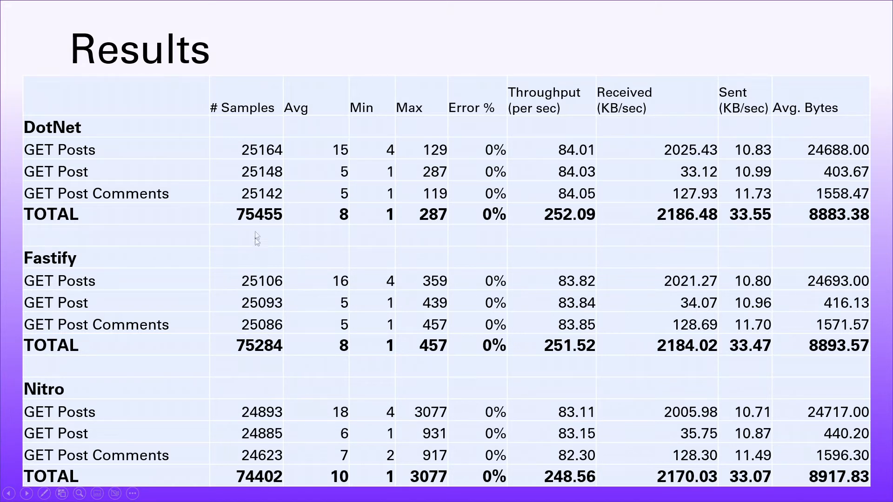
mouse_move(246, 353)
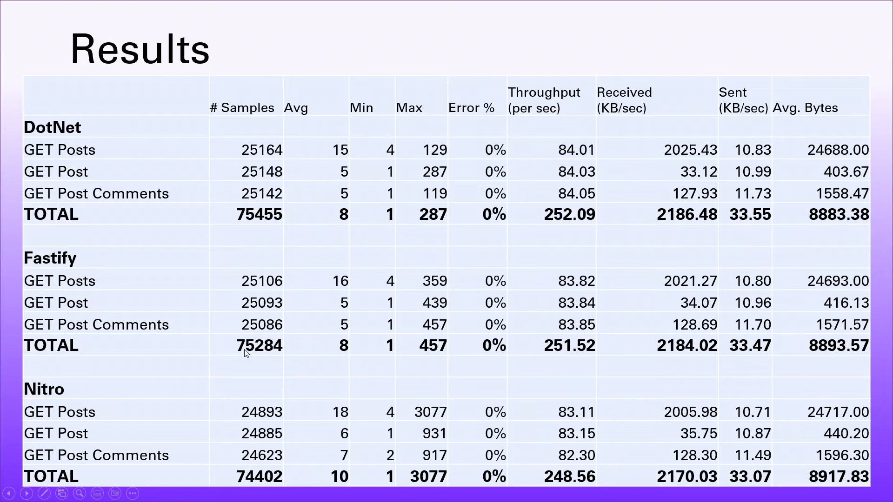
mouse_move(195, 475)
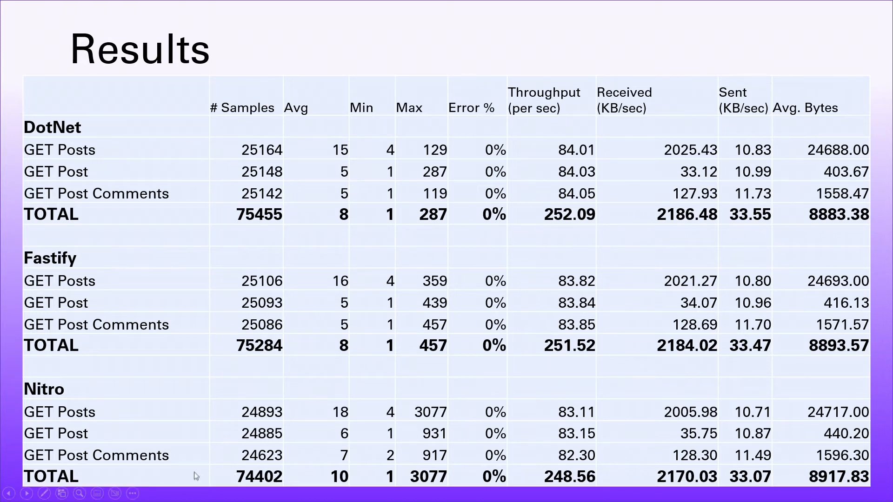
mouse_move(248, 391)
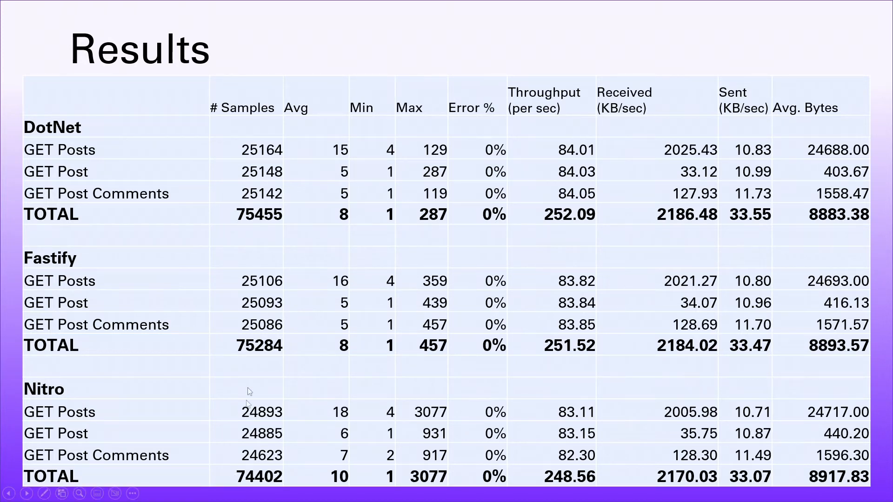
mouse_move(235, 483)
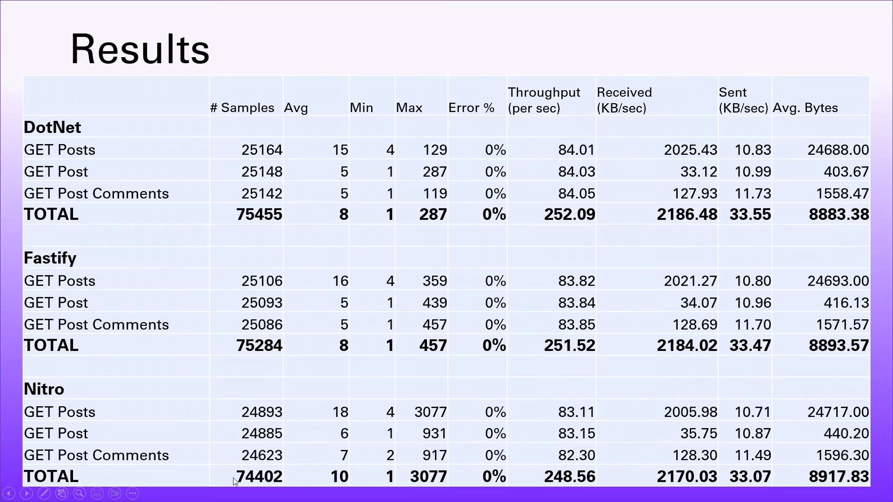
mouse_move(482, 444)
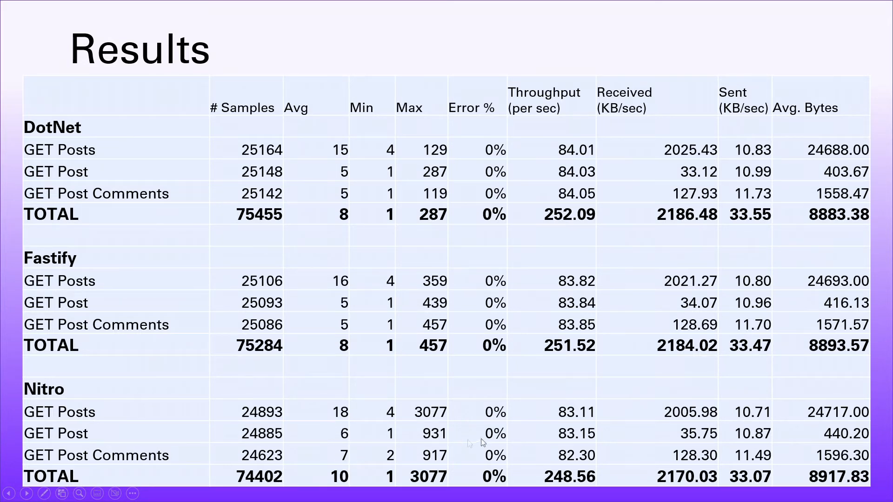
mouse_move(560, 226)
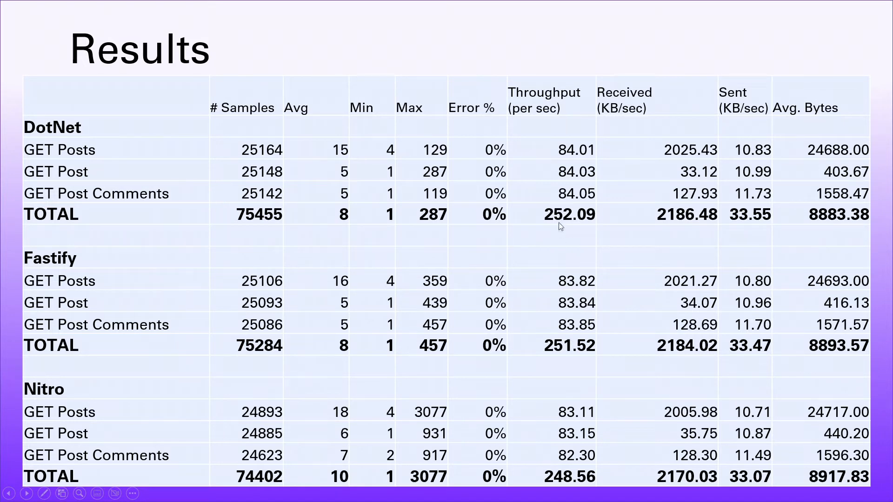
mouse_move(541, 223)
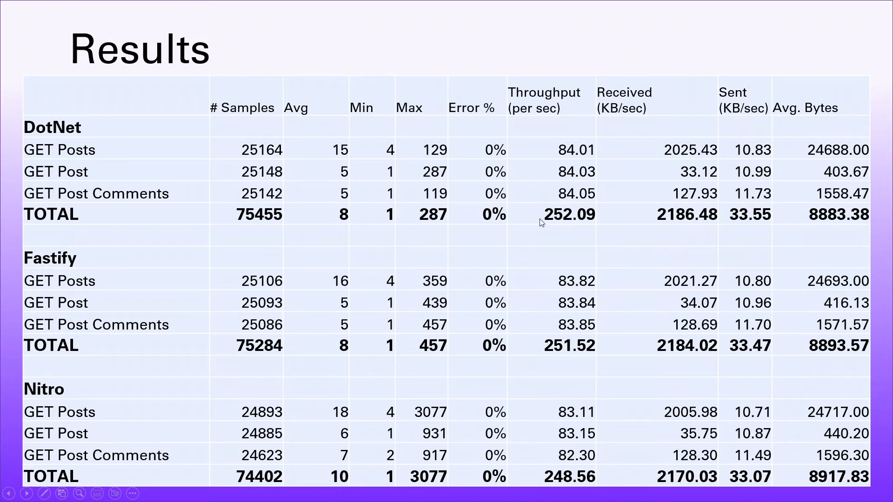
mouse_move(569, 223)
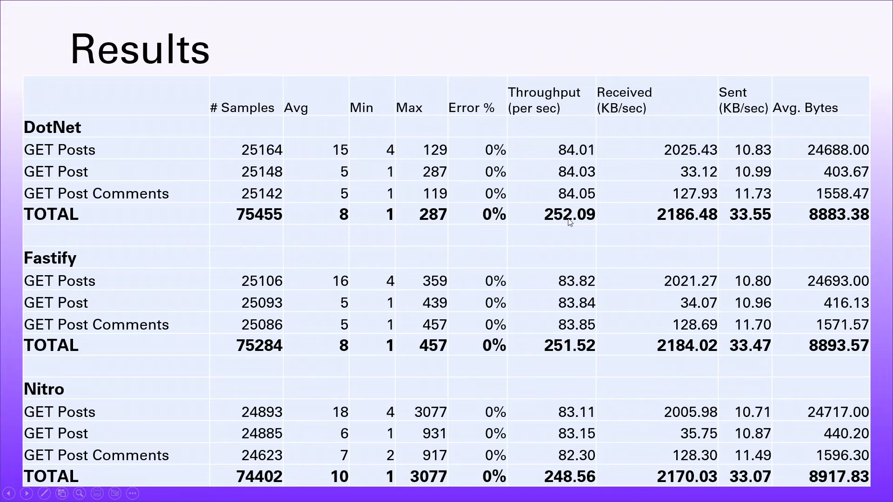
mouse_move(551, 353)
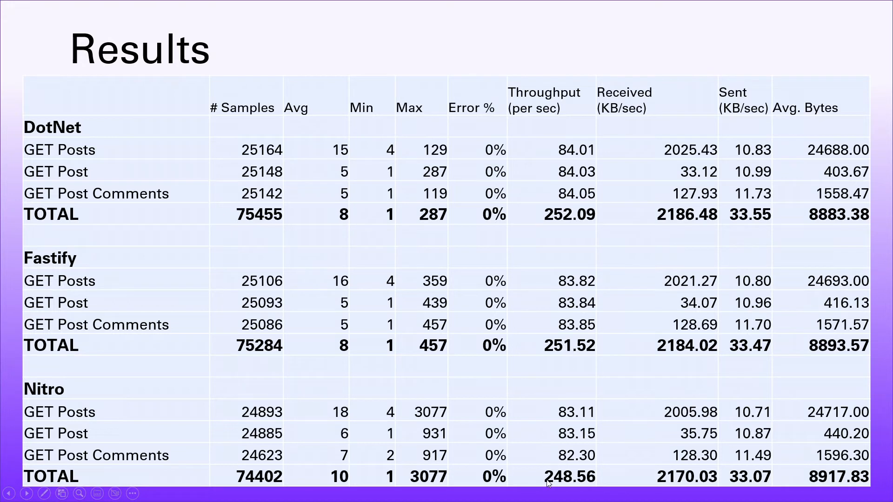
mouse_move(574, 481)
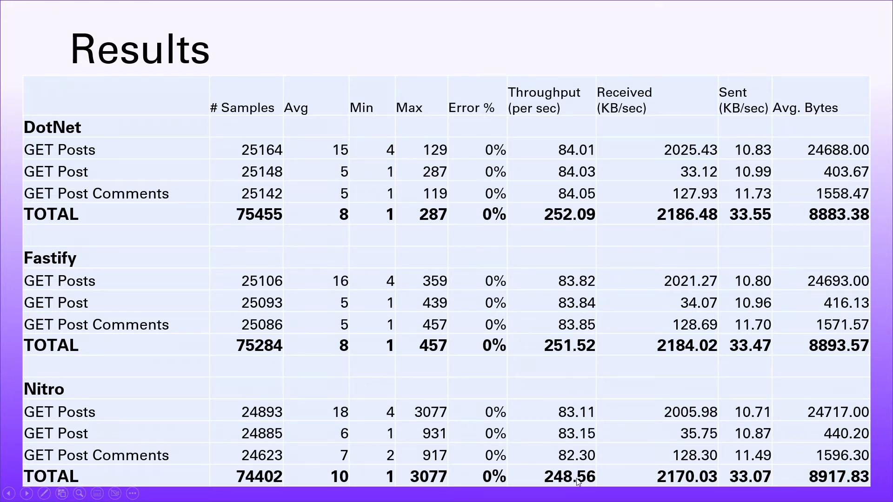
mouse_move(310, 153)
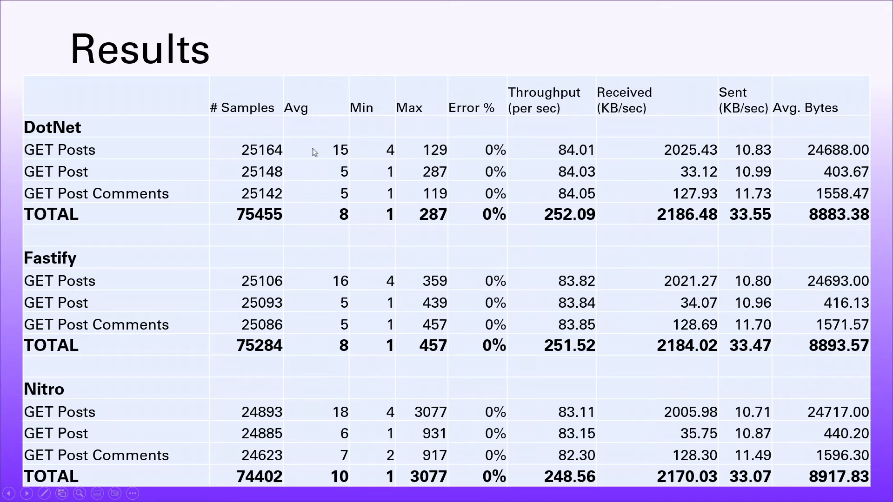
mouse_move(111, 154)
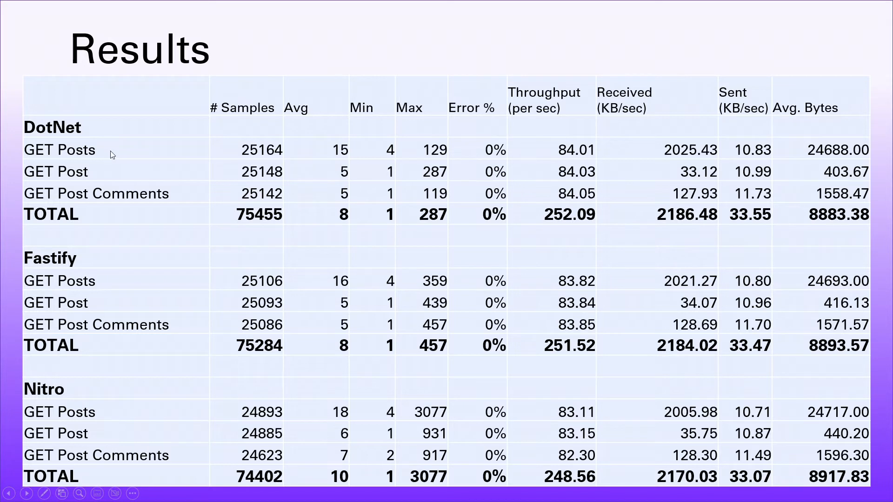
mouse_move(329, 151)
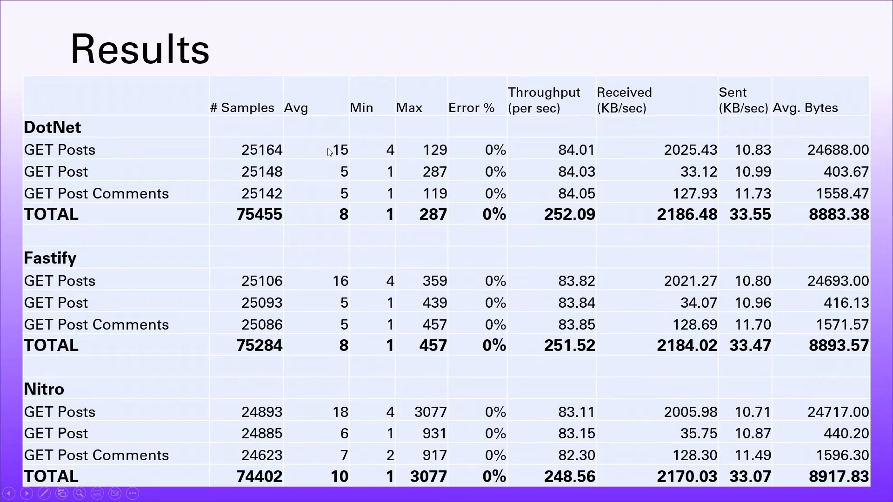
mouse_move(320, 286)
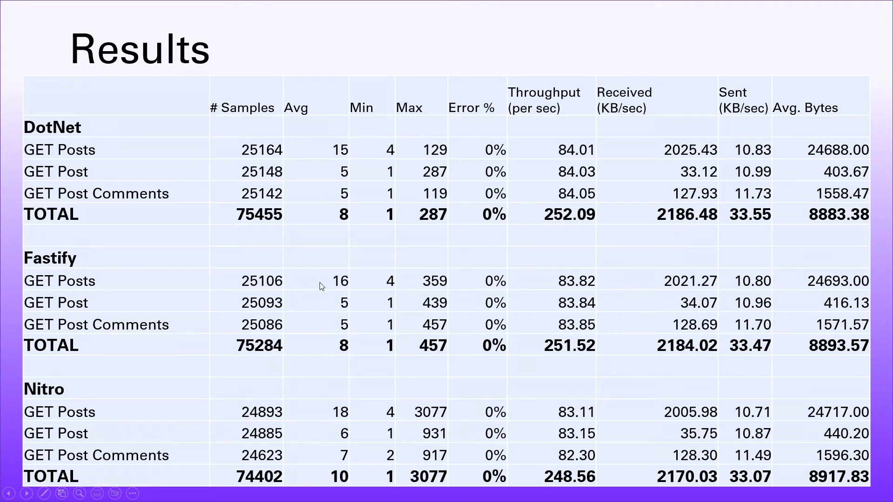
mouse_move(147, 417)
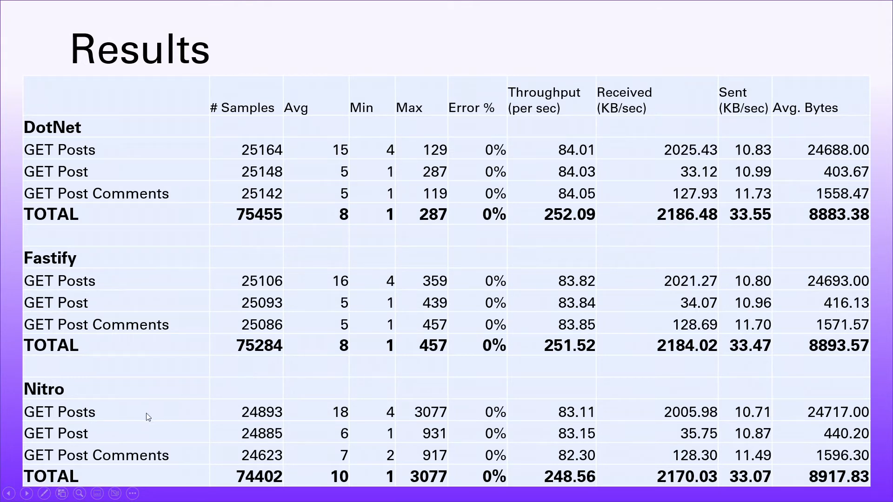
mouse_move(324, 415)
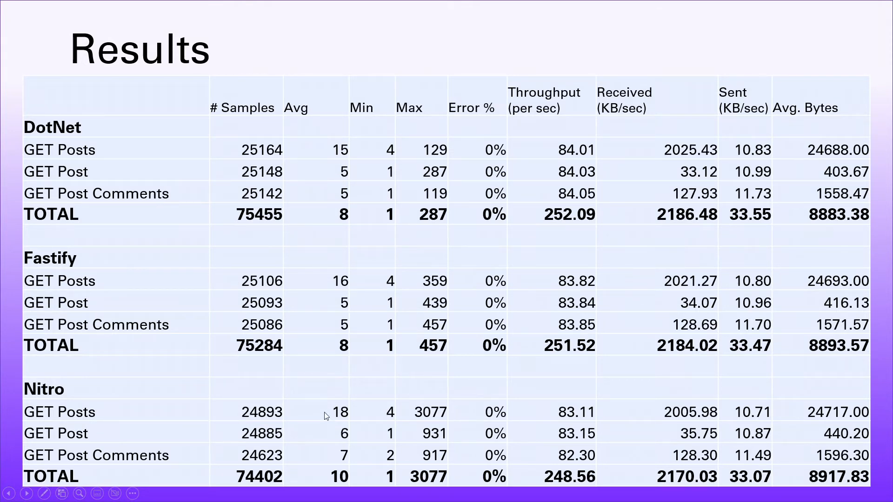
mouse_move(449, 369)
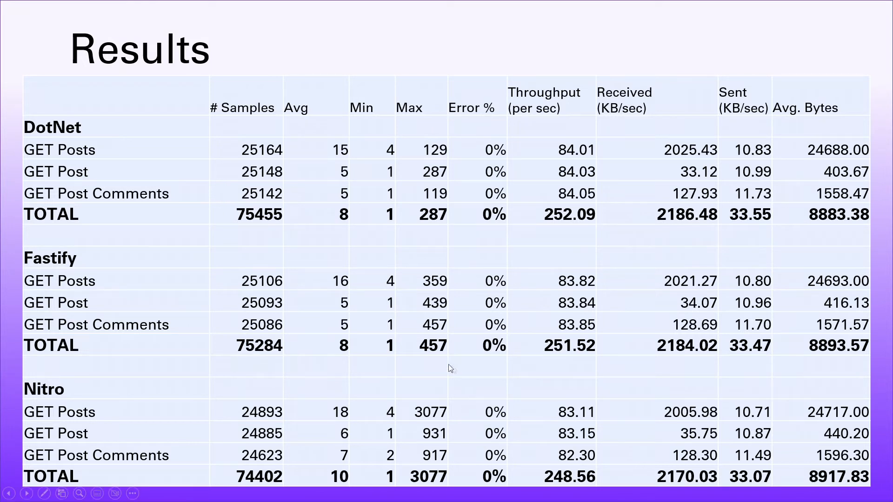
mouse_move(424, 389)
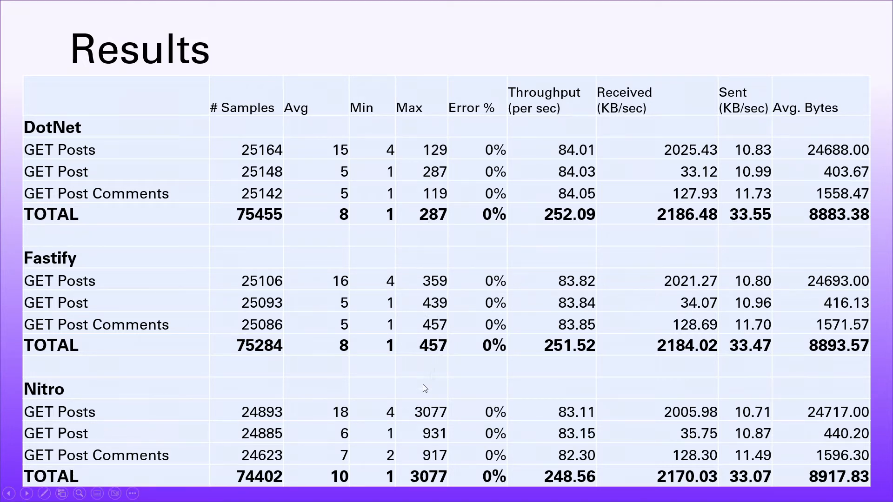
mouse_move(447, 419)
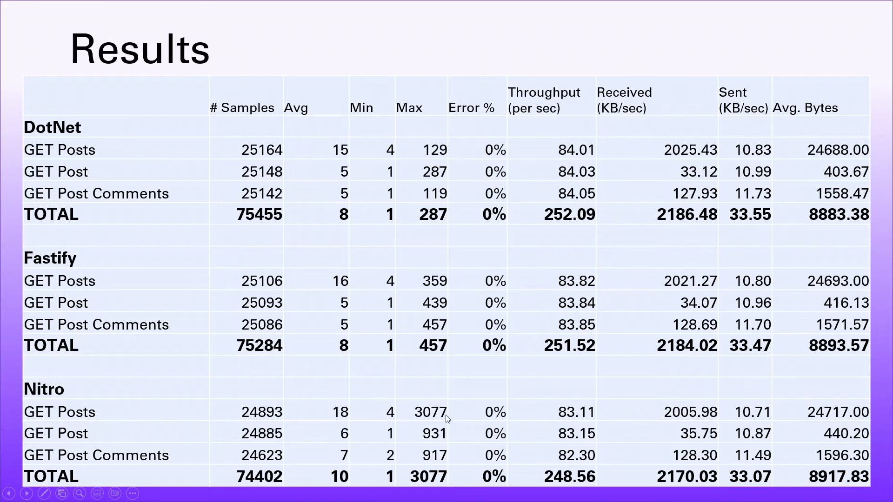
mouse_move(436, 405)
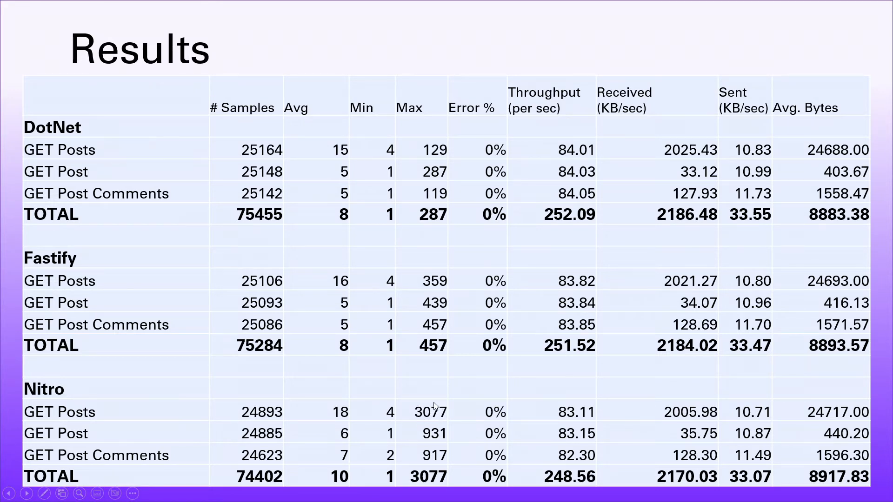
mouse_move(440, 423)
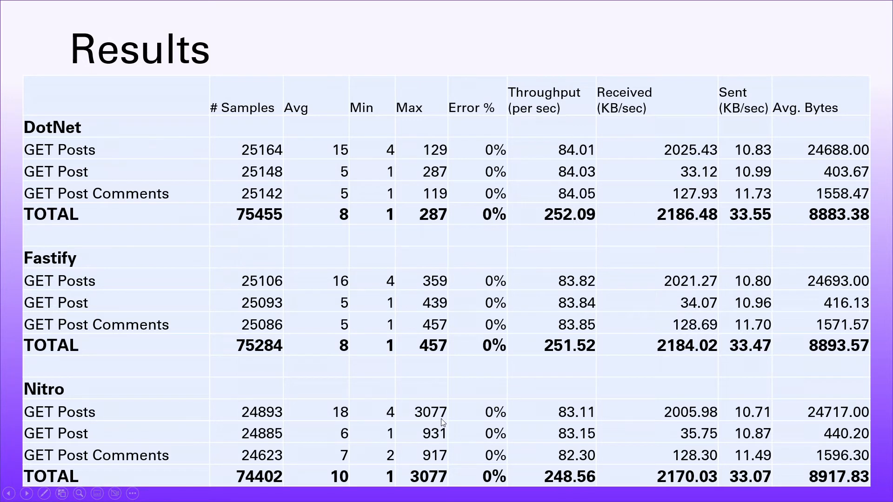
mouse_move(444, 415)
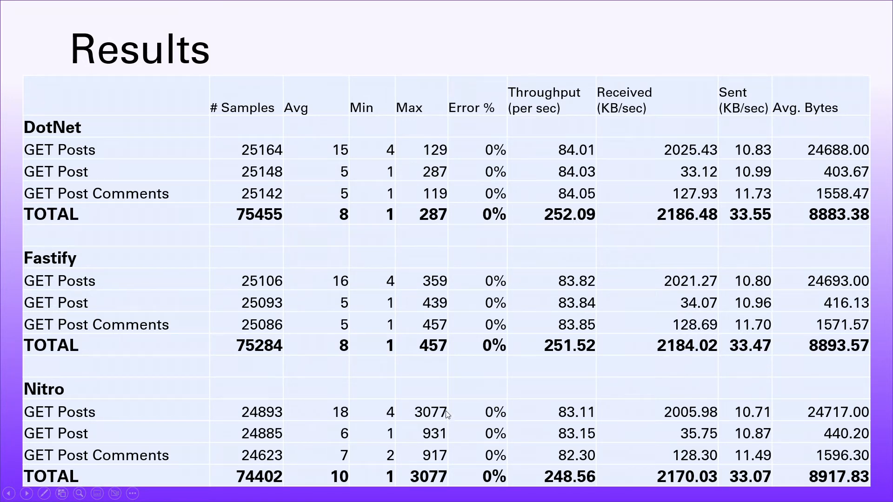
mouse_move(449, 415)
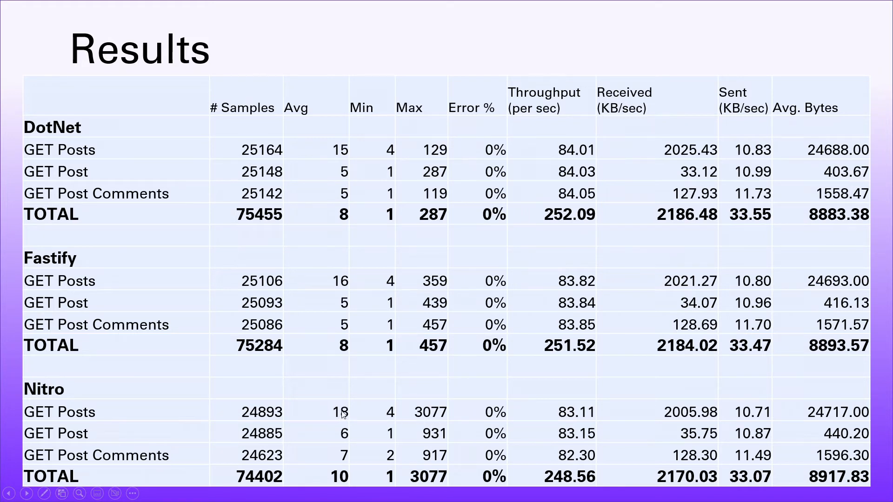
mouse_move(428, 402)
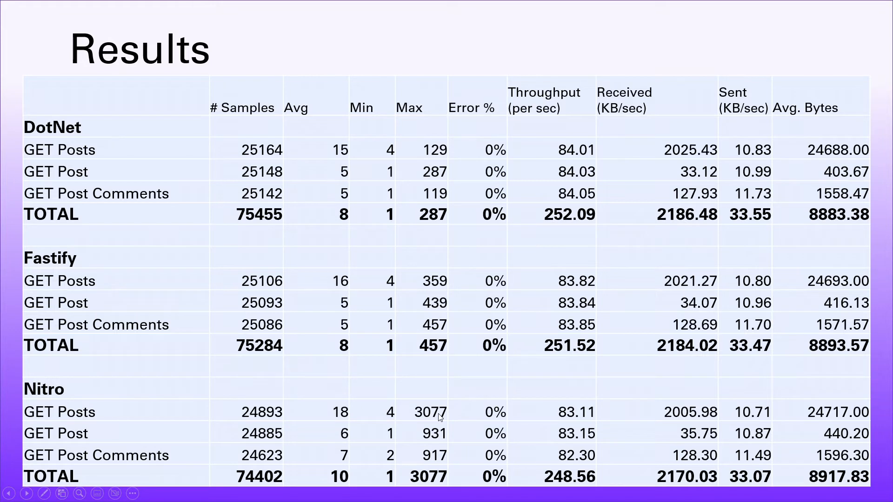
mouse_move(439, 417)
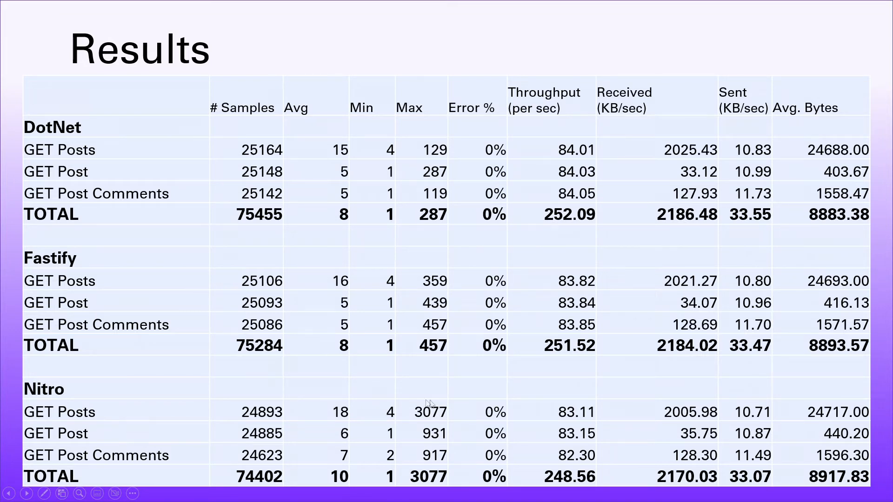
mouse_move(431, 423)
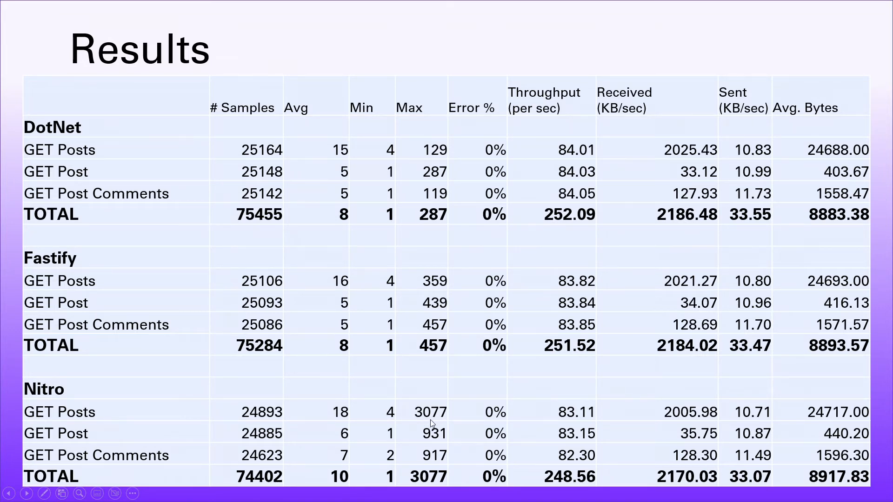
mouse_move(423, 455)
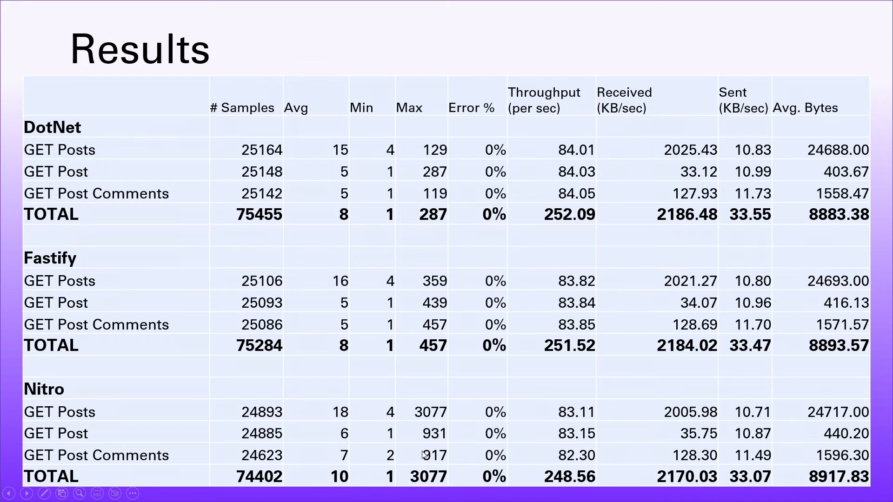
mouse_move(426, 450)
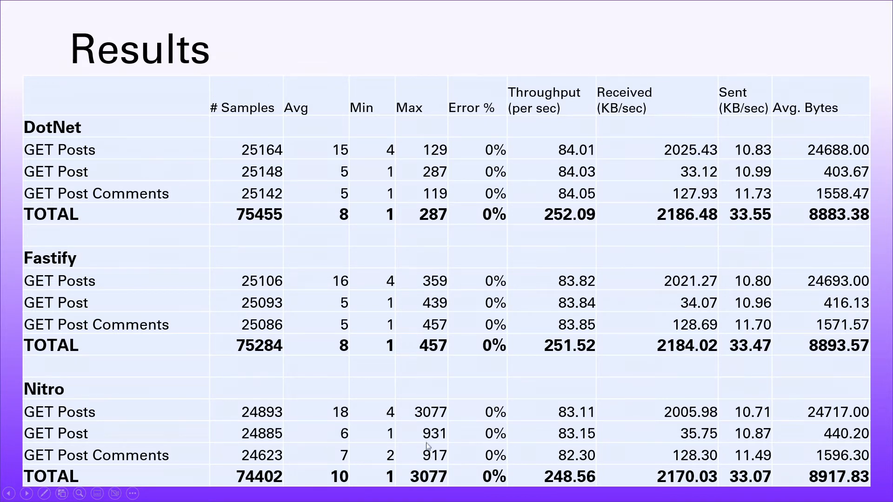
mouse_move(444, 185)
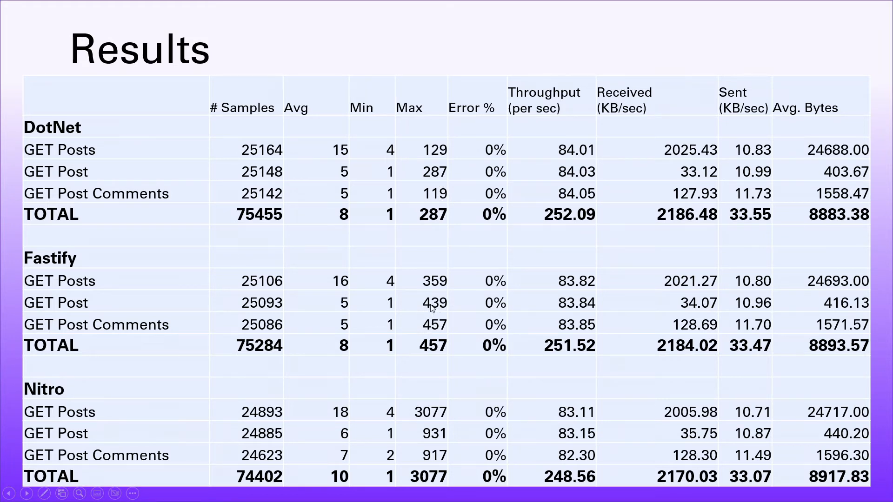
mouse_move(414, 180)
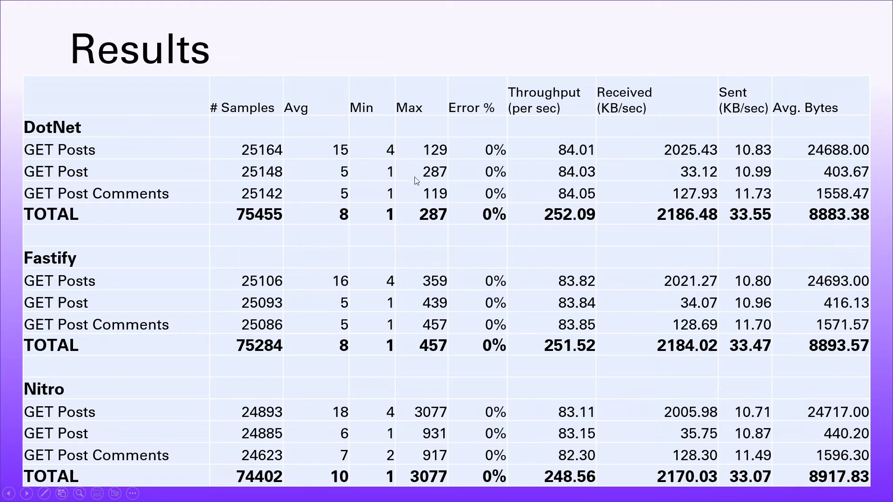
mouse_move(422, 177)
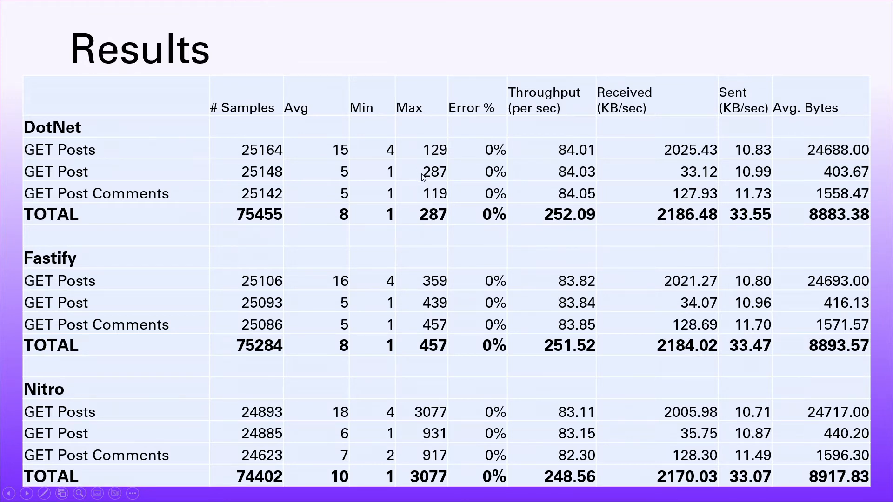
mouse_move(432, 180)
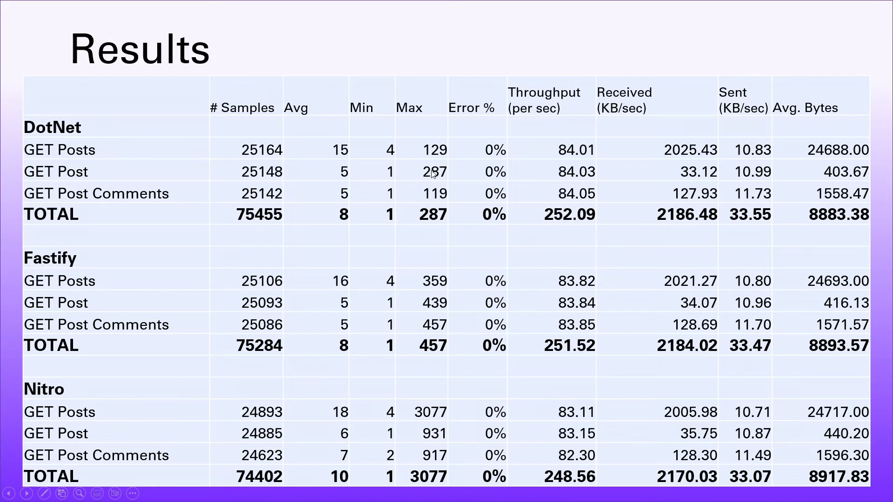
mouse_move(701, 227)
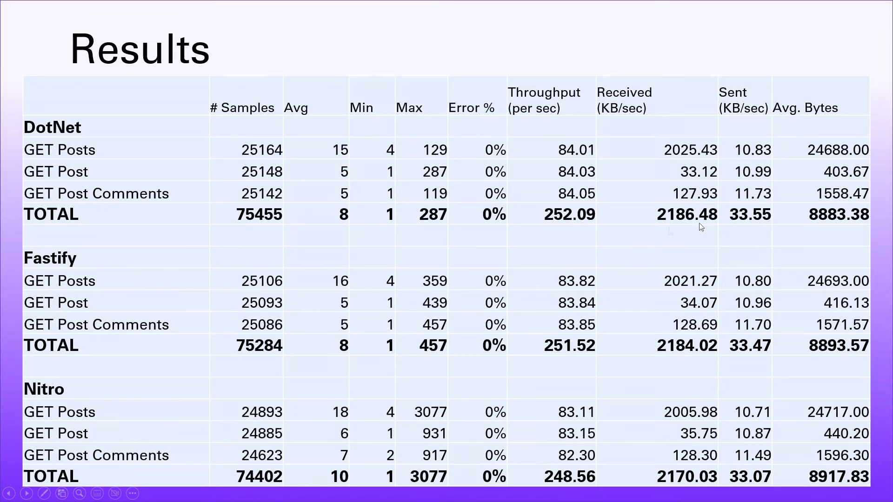
mouse_move(793, 216)
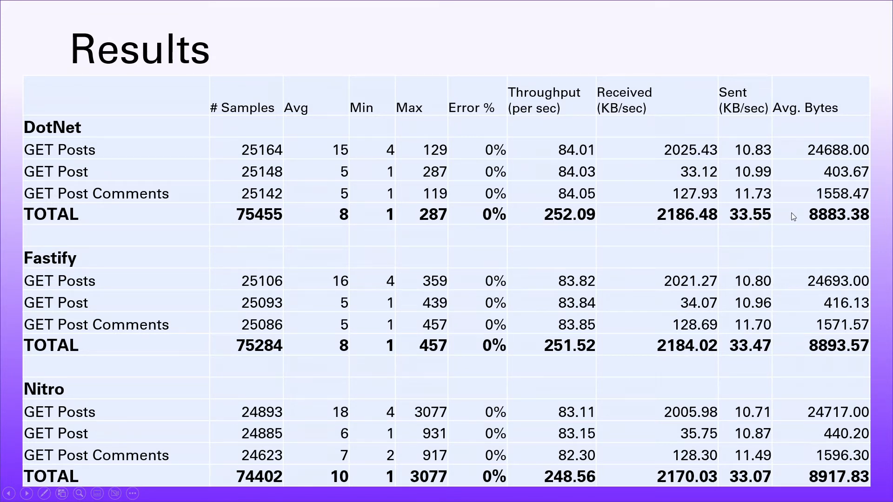
mouse_move(797, 221)
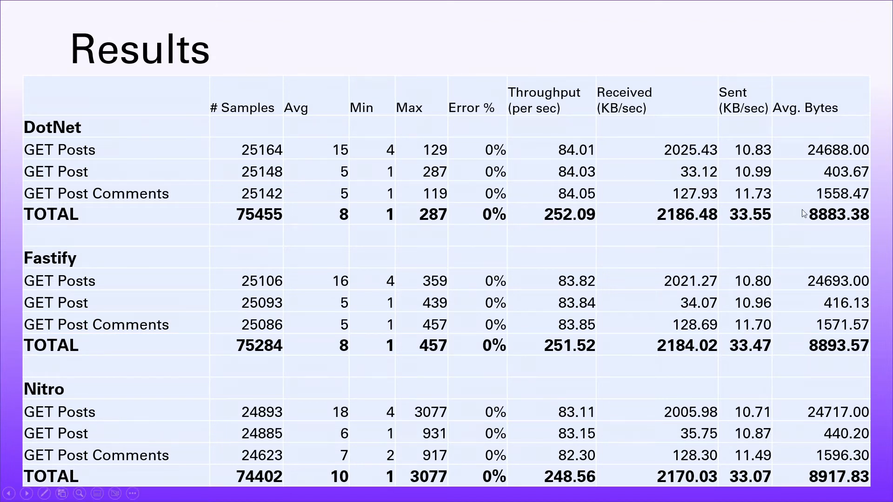
mouse_move(804, 479)
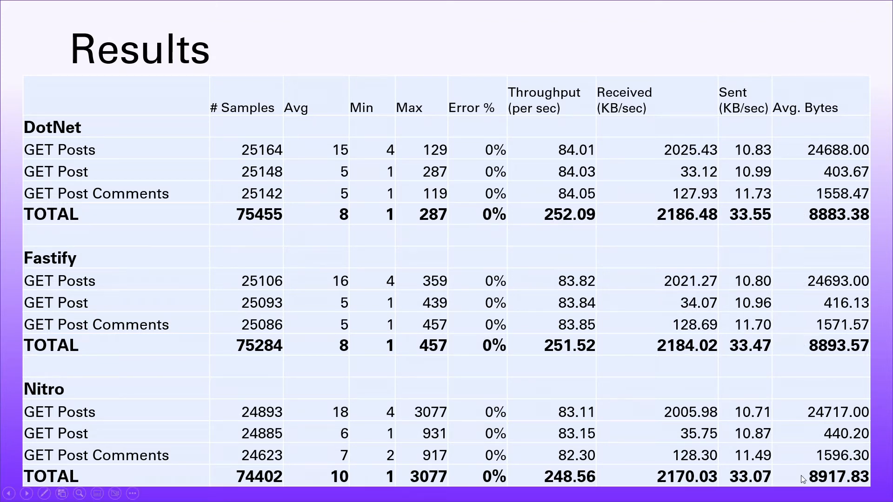
mouse_move(803, 221)
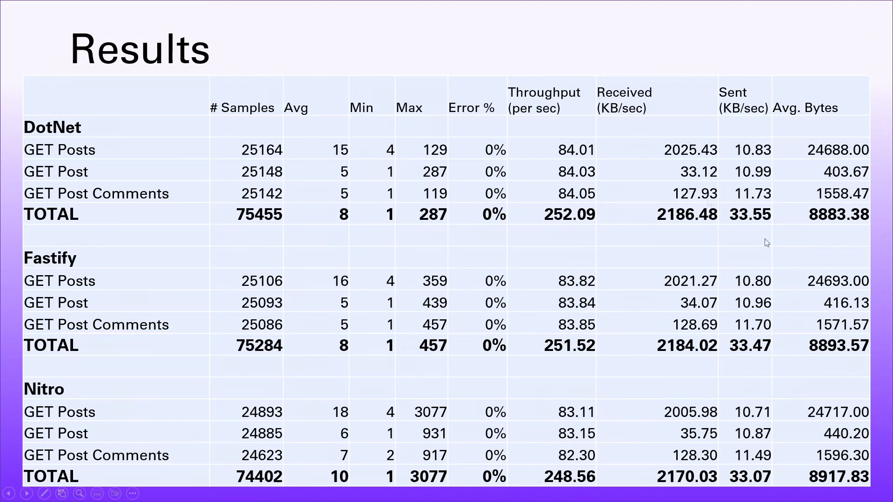
mouse_move(206, 168)
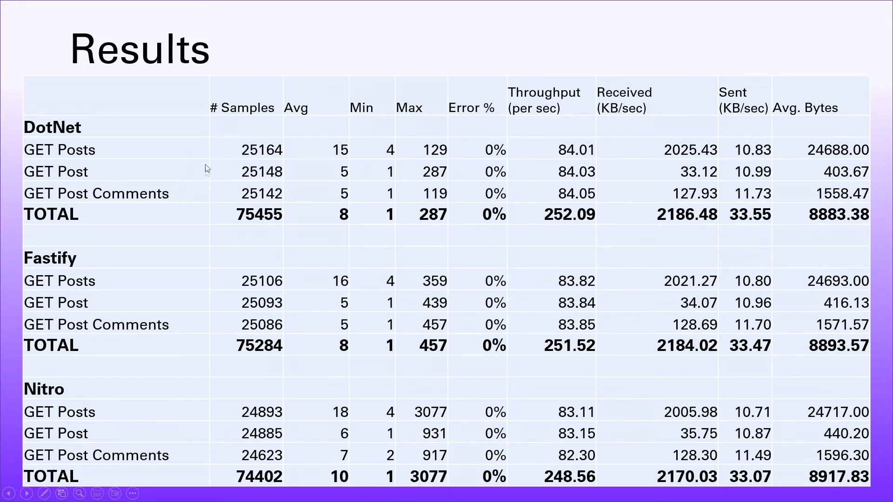
mouse_move(252, 218)
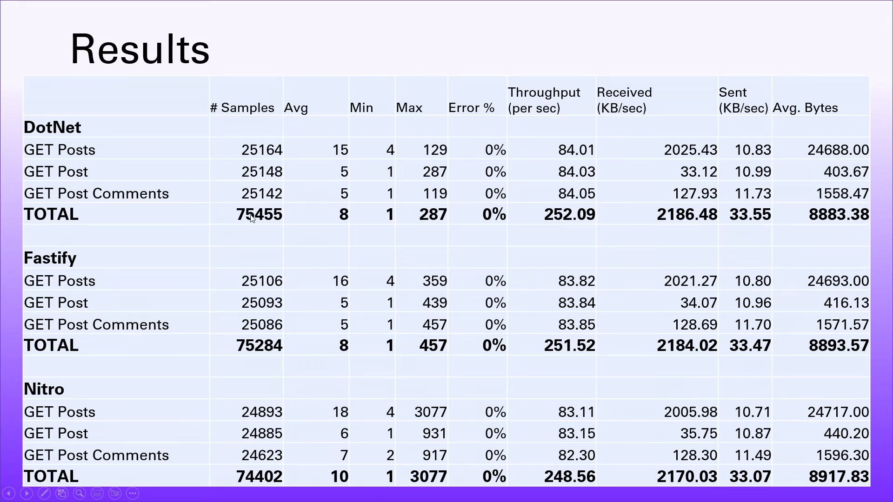
mouse_move(217, 219)
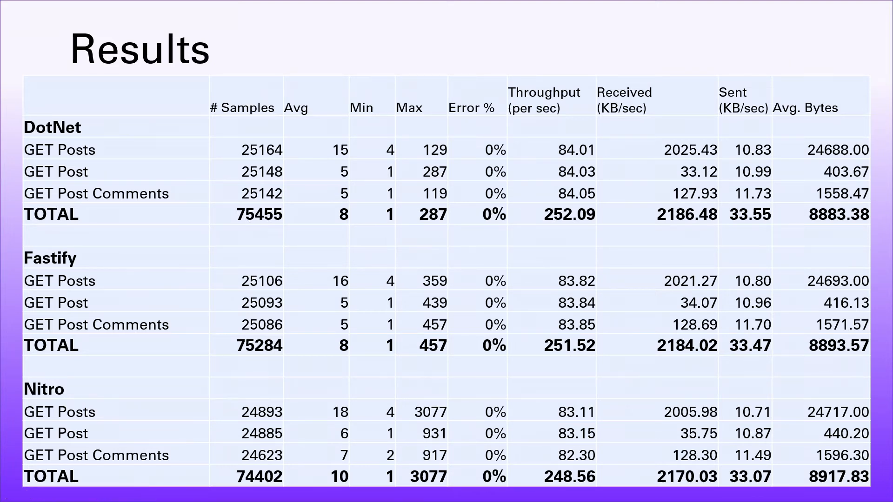
Step: Advance the slide show to the Results – CPU usage chart slide
key(Right)
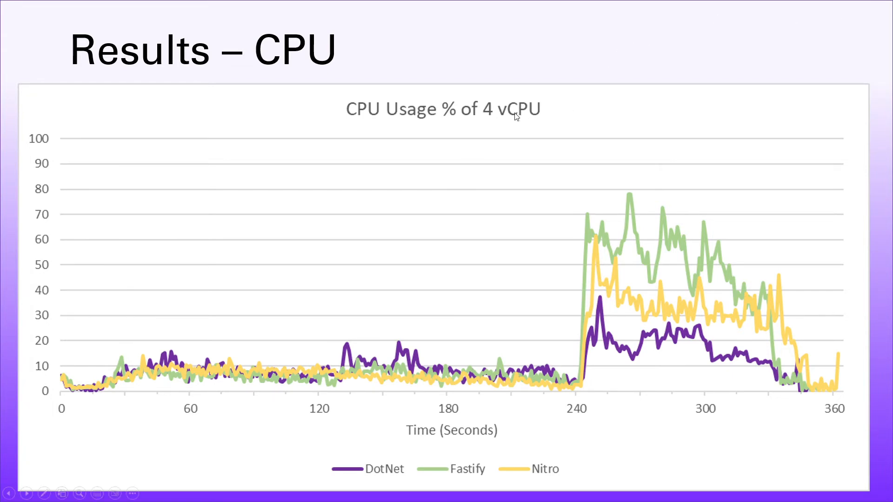
mouse_move(97, 294)
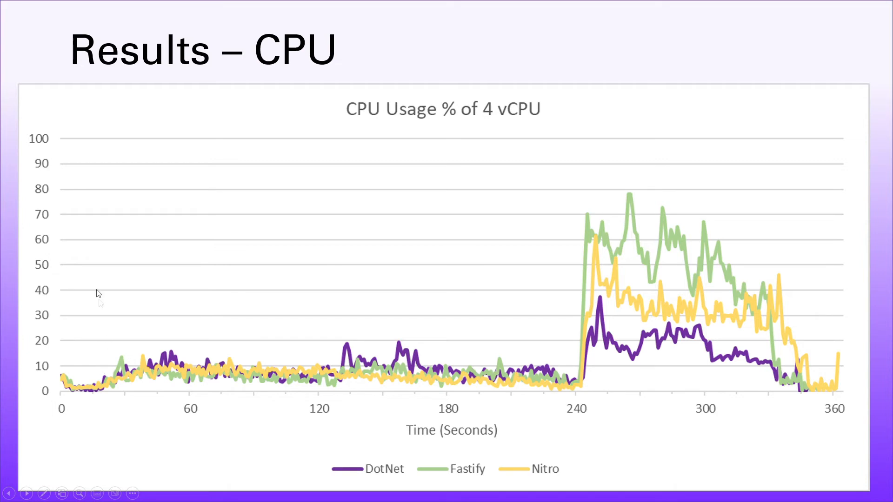
mouse_move(83, 251)
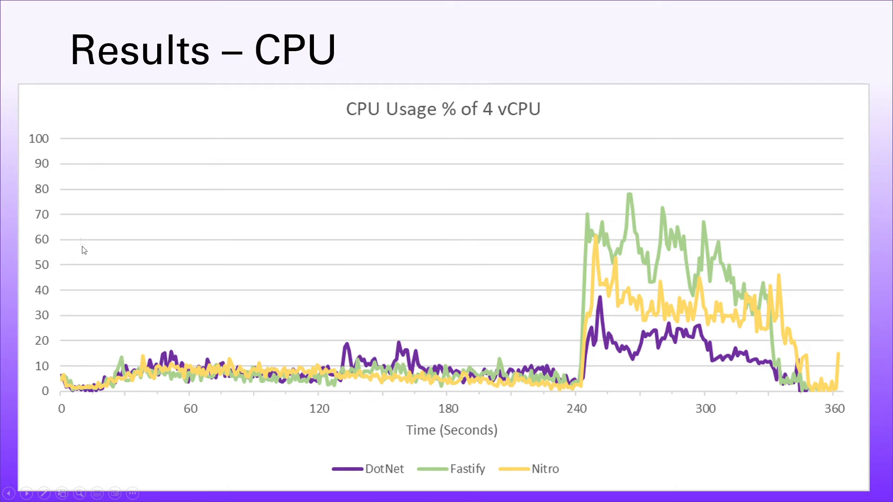
mouse_move(83, 389)
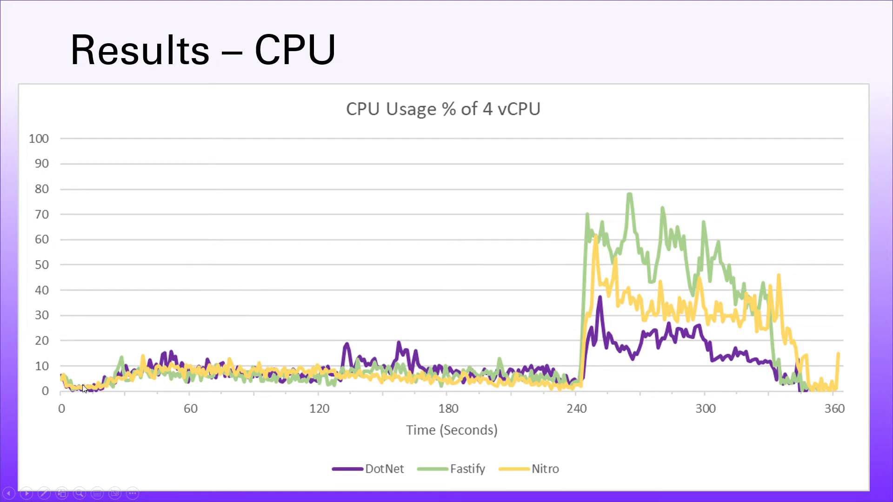
mouse_move(89, 388)
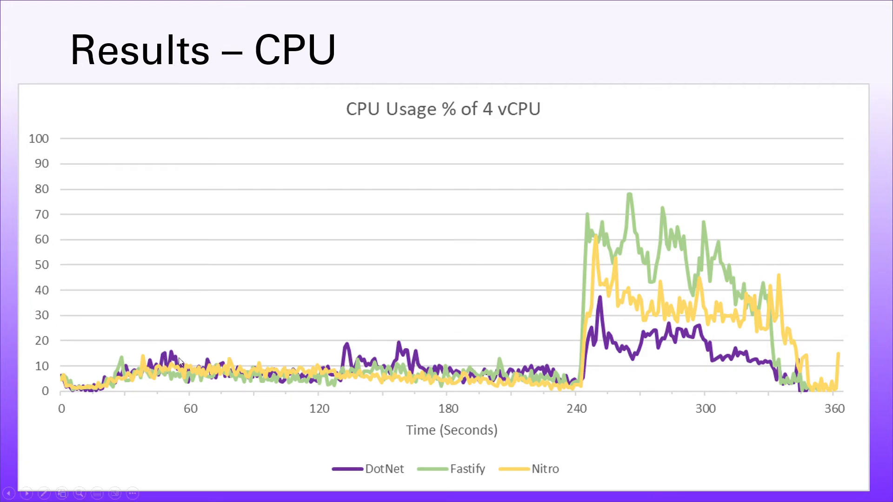
mouse_move(545, 388)
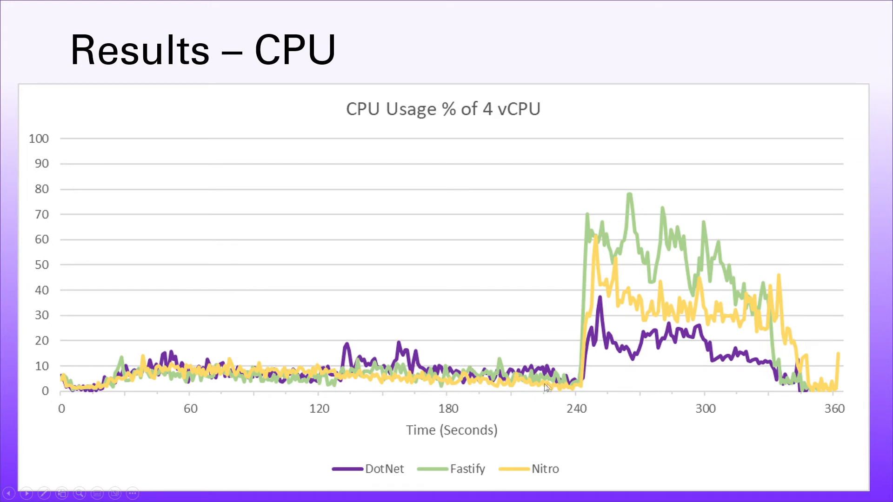
mouse_move(586, 389)
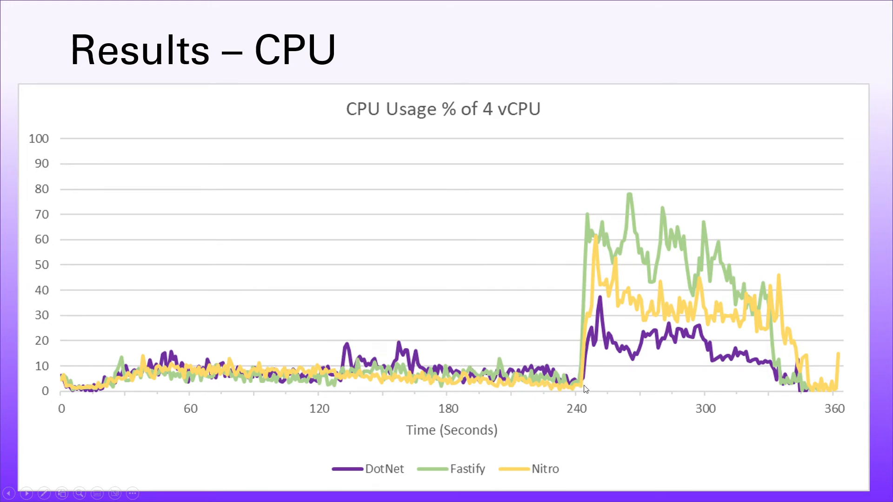
mouse_move(598, 302)
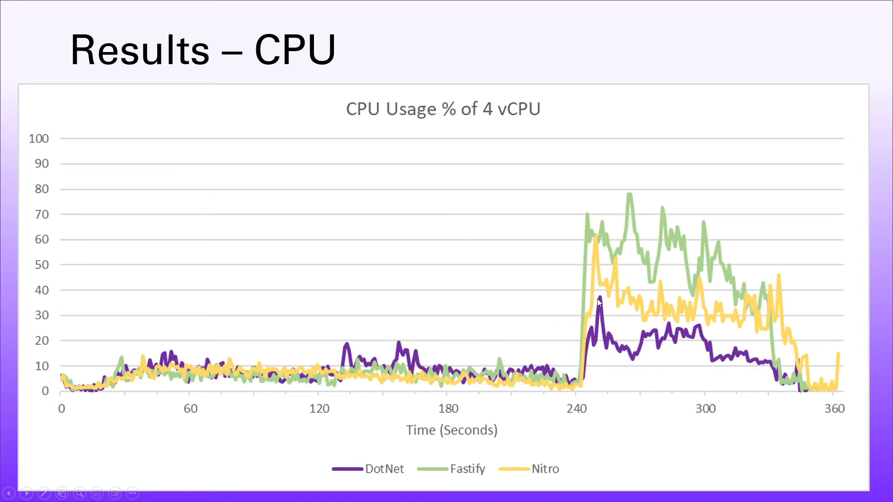
mouse_move(590, 305)
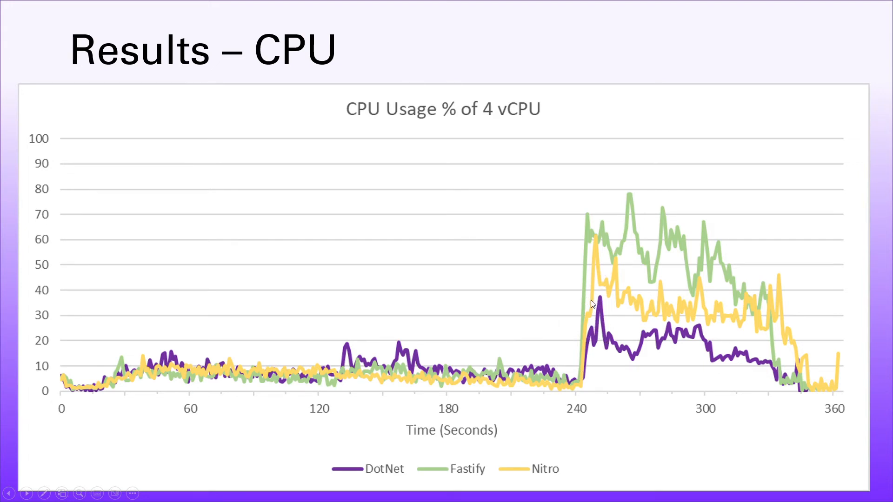
mouse_move(608, 245)
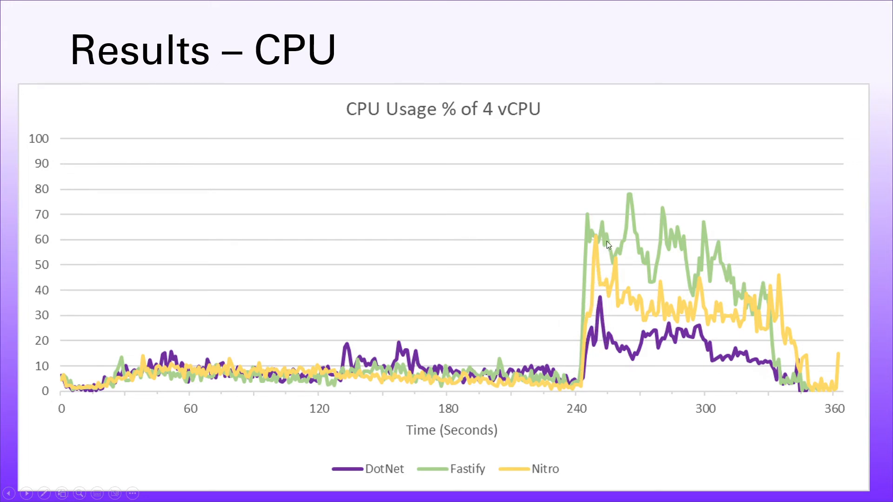
mouse_move(589, 340)
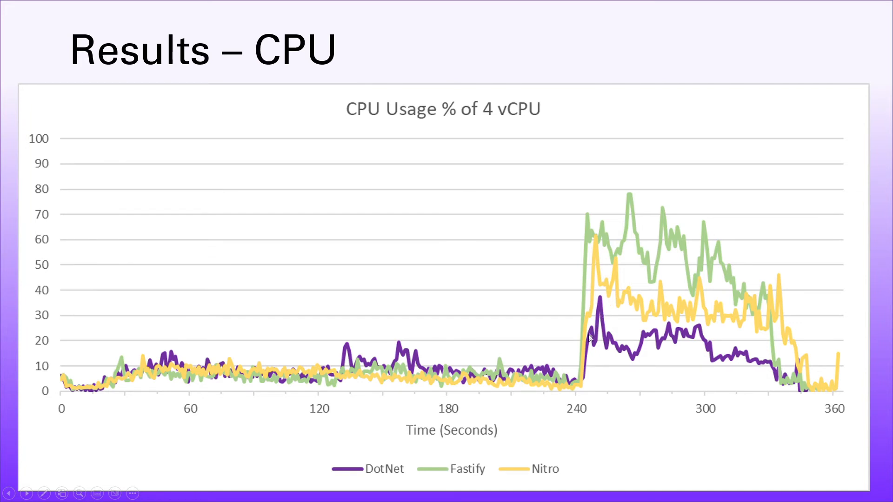
mouse_move(582, 358)
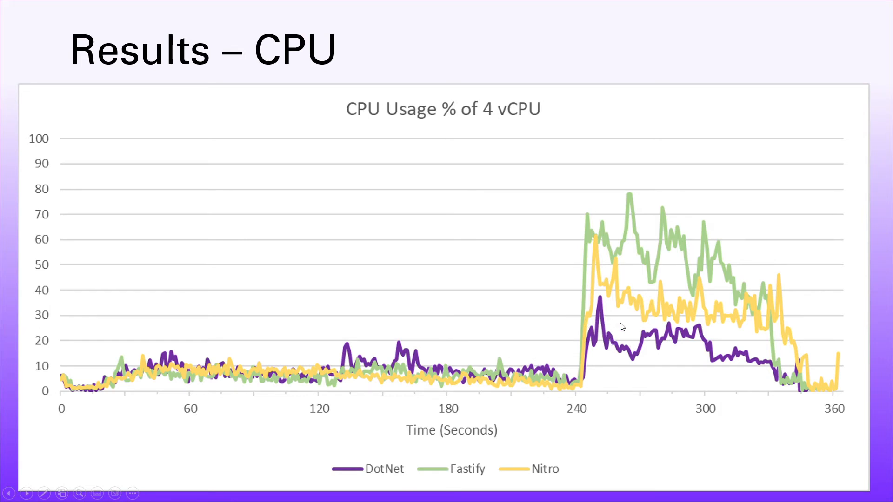
mouse_move(607, 294)
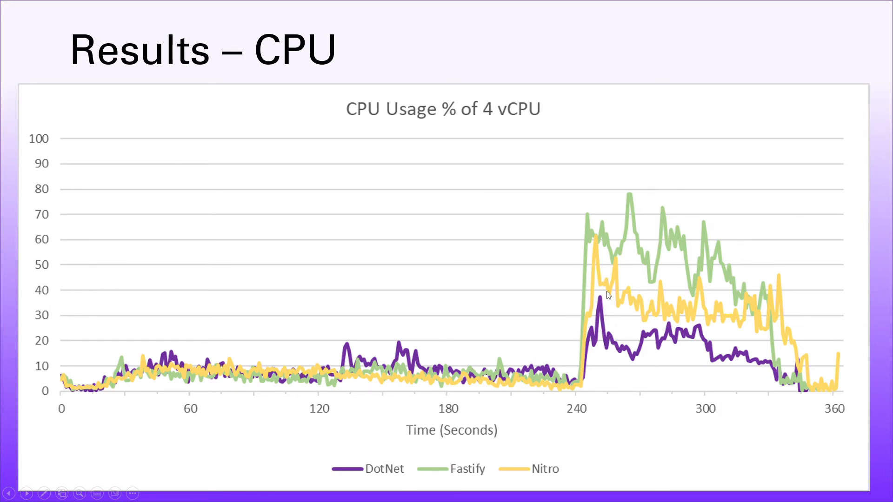
mouse_move(482, 413)
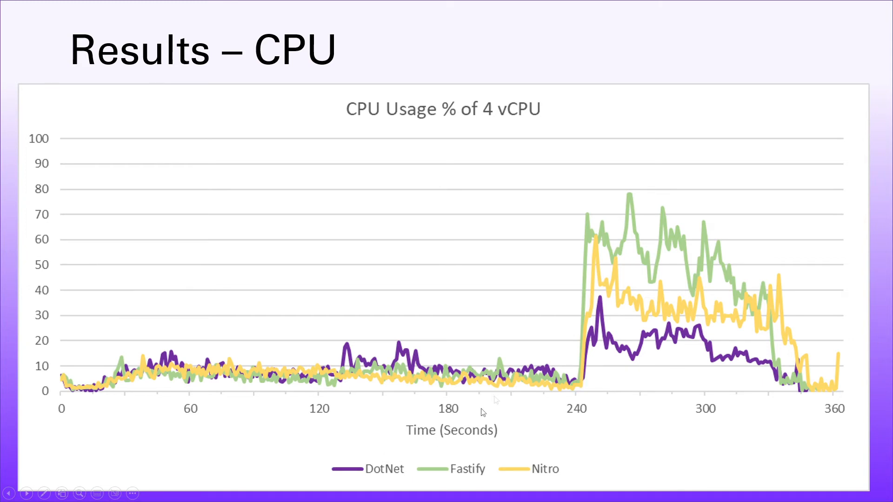
mouse_move(596, 304)
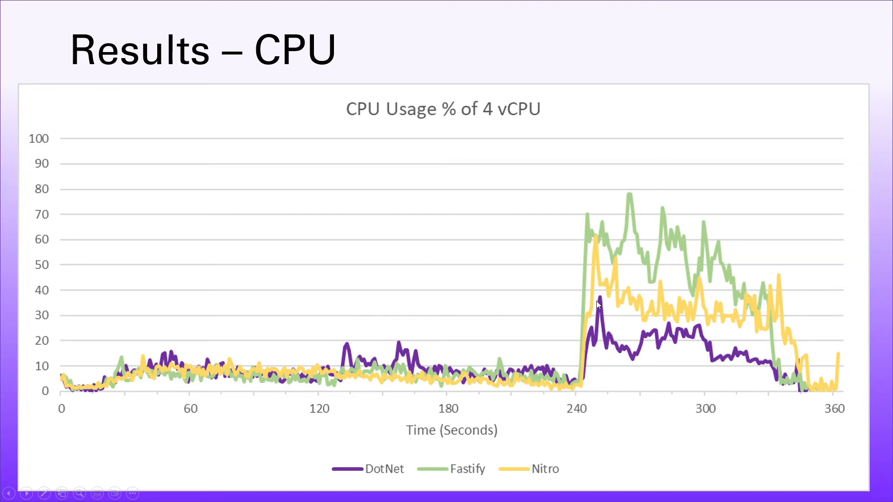
mouse_move(616, 269)
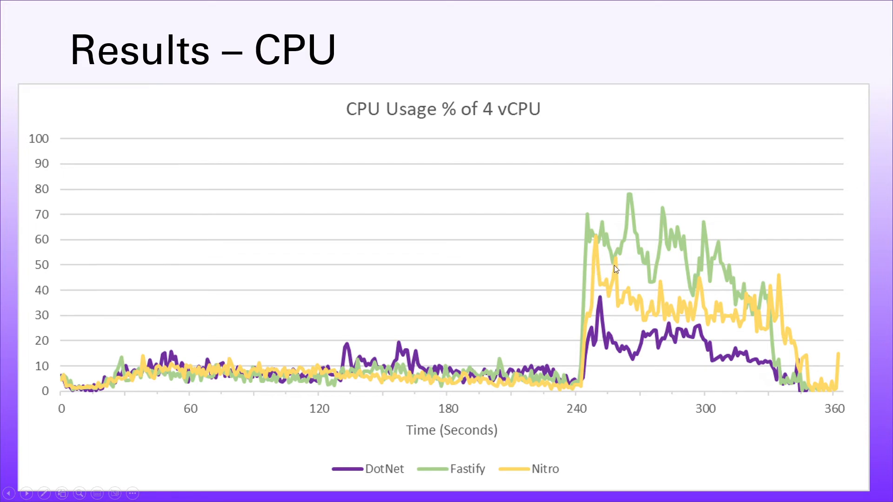
mouse_move(593, 245)
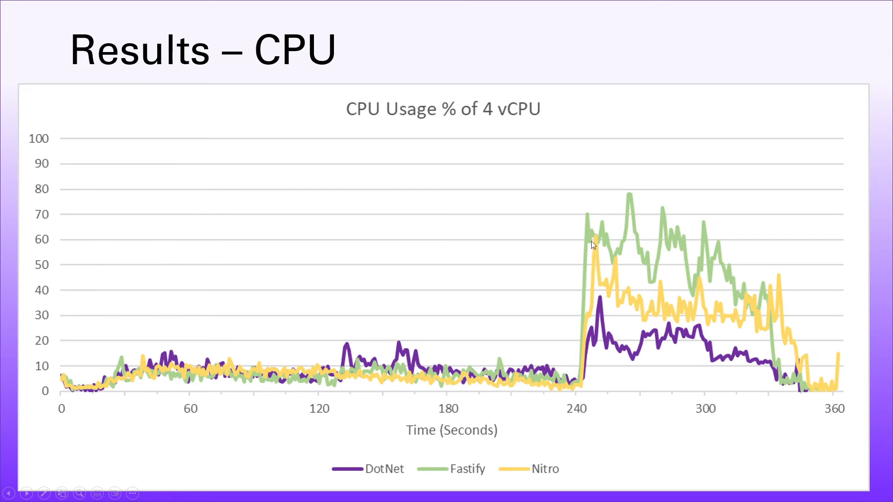
mouse_move(591, 248)
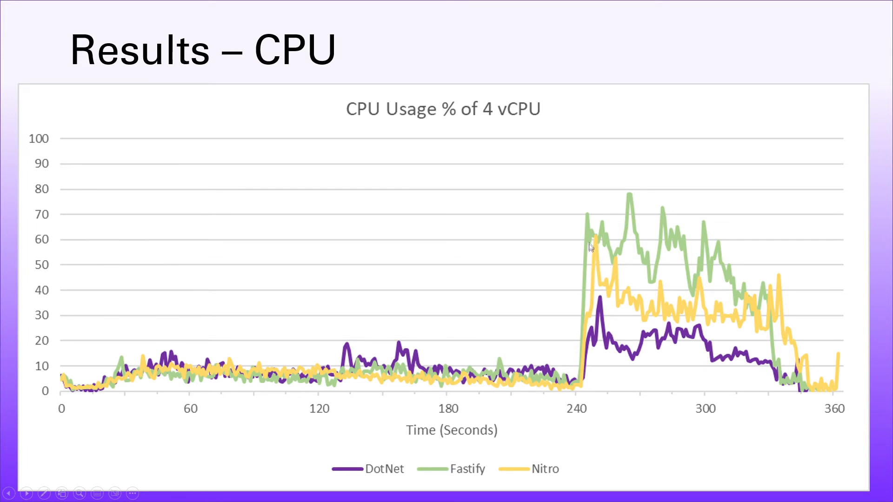
mouse_move(628, 197)
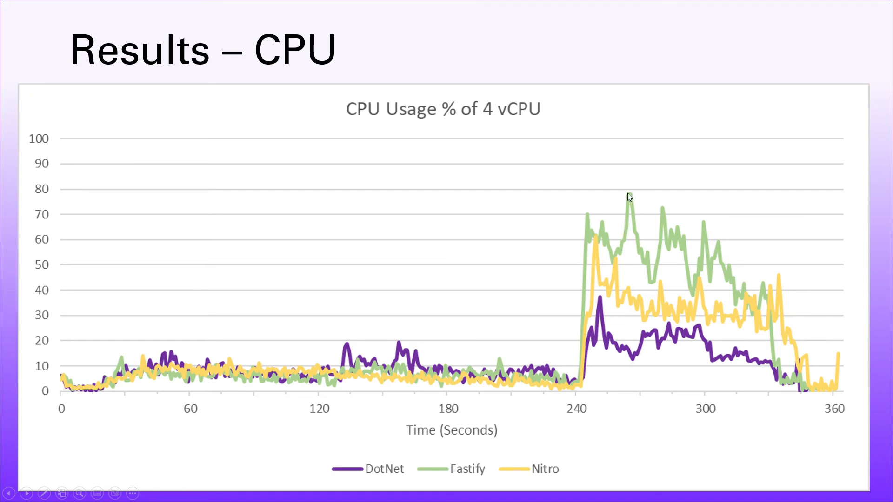
mouse_move(632, 200)
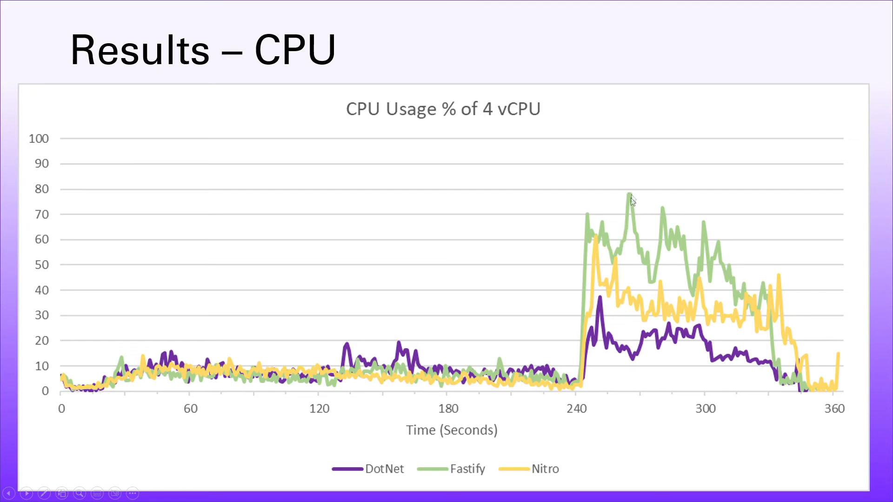
mouse_move(590, 271)
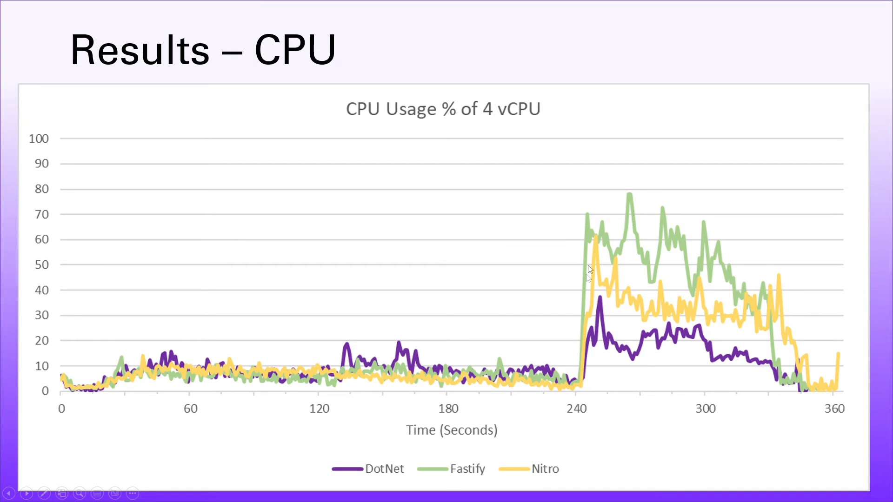
mouse_move(594, 289)
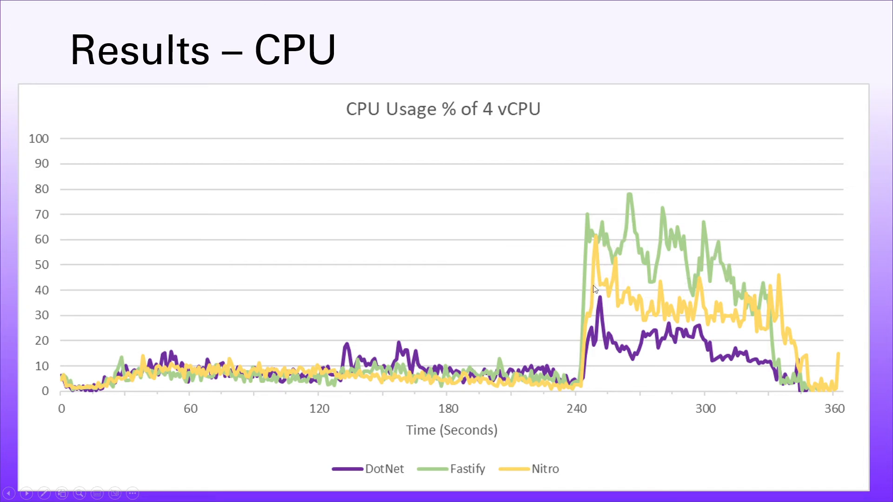